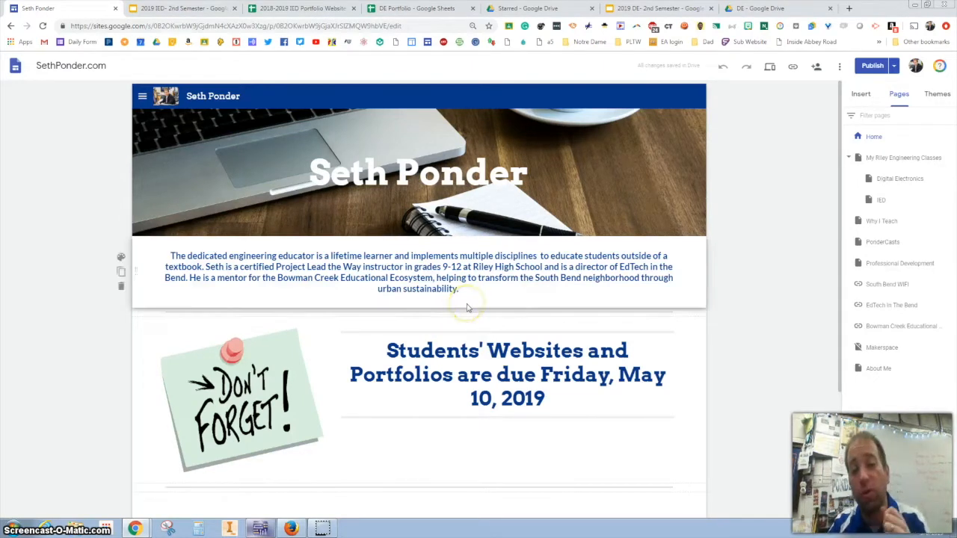
Step: Switch among the open tabs, including the portfolio rubric spreadsheet, before returning to Sites
{"action": "left_click", "coordinate": [247, 266]}
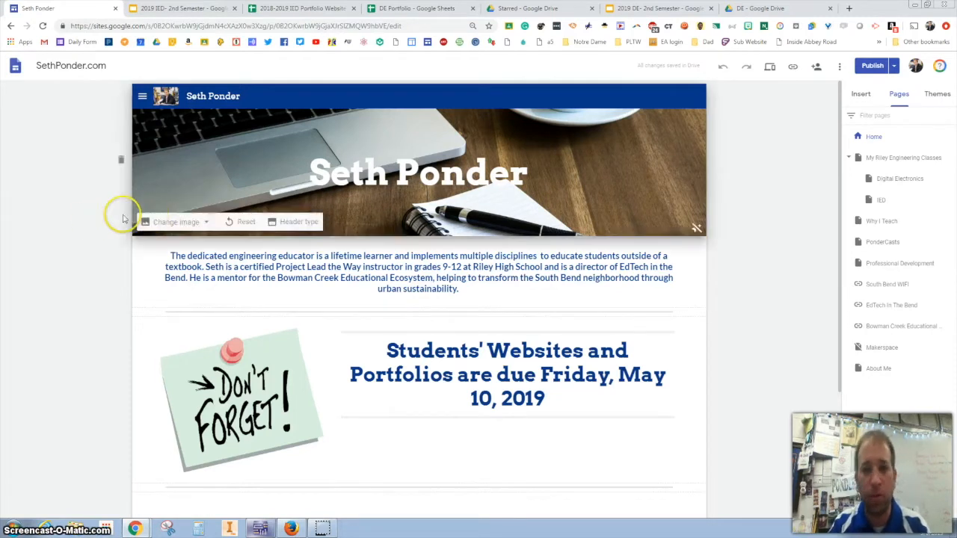
{"action": "left_click", "coordinate": [416, 272]}
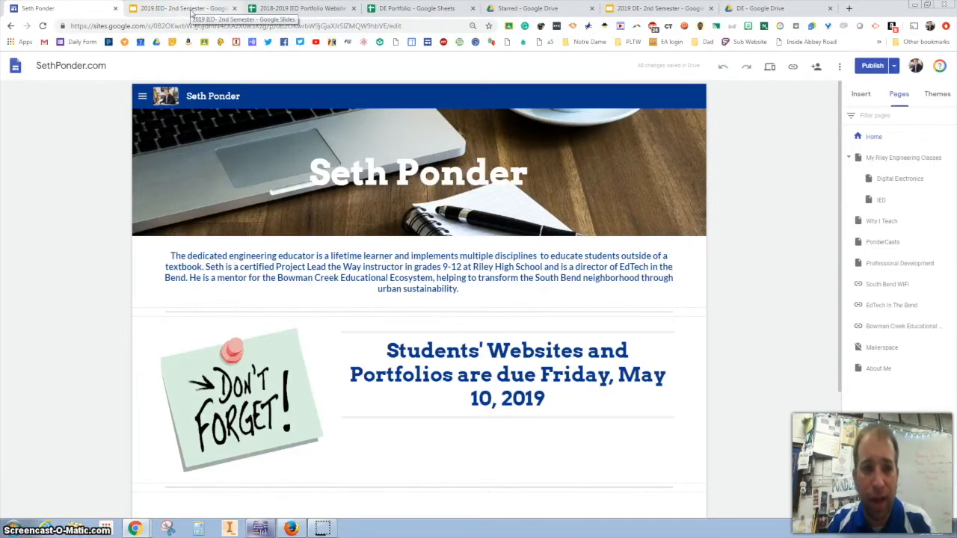
{"action": "left_click", "coordinate": [299, 9]}
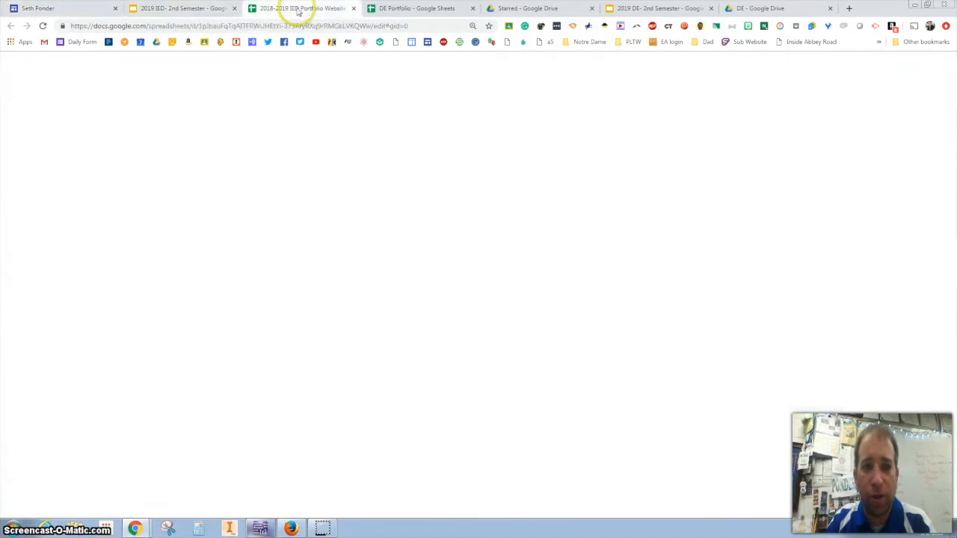
{"action": "left_click", "coordinate": [299, 9]}
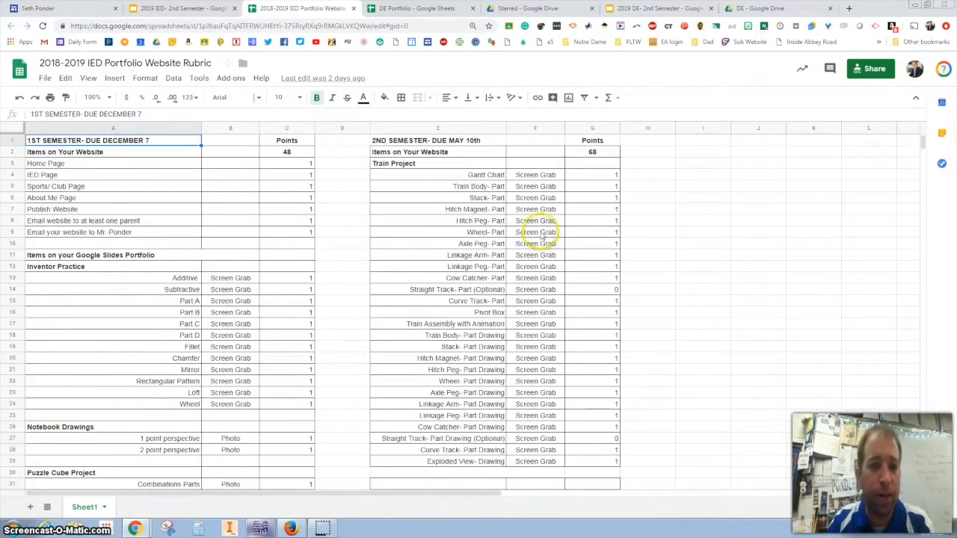
{"action": "left_click", "coordinate": [419, 9]}
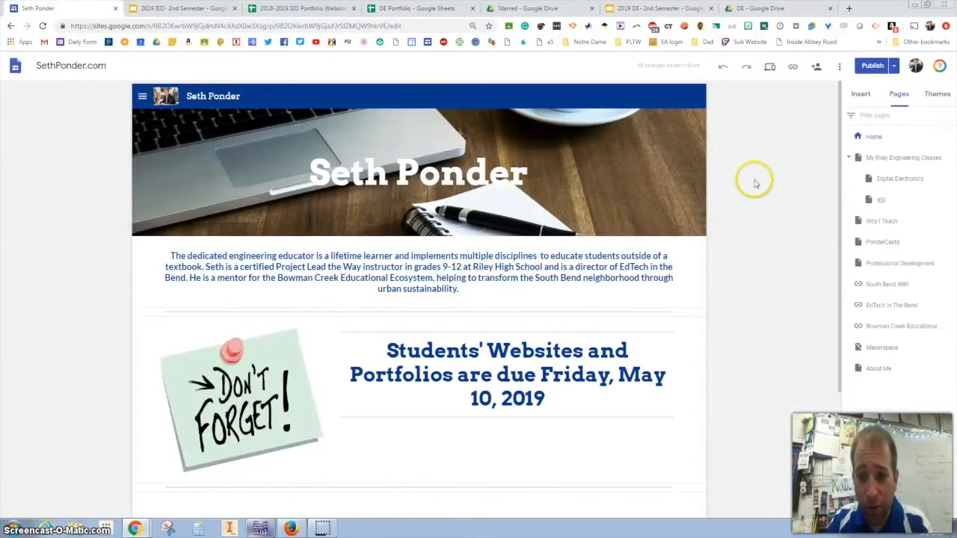
{"action": "mouse_move", "coordinate": [885, 180]}
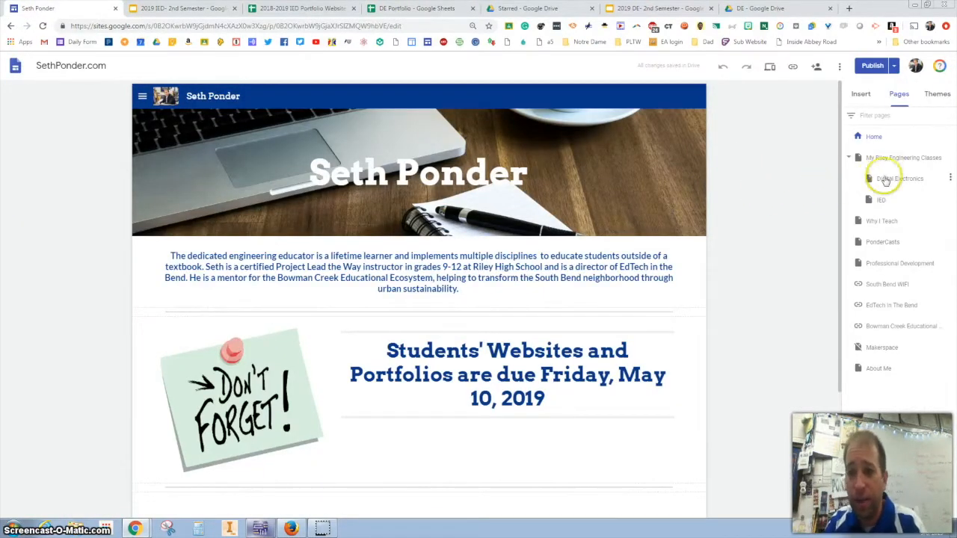
Step: View the IED page, flip through the deck's first slides, and return to the site editor
{"action": "left_click", "coordinate": [881, 200]}
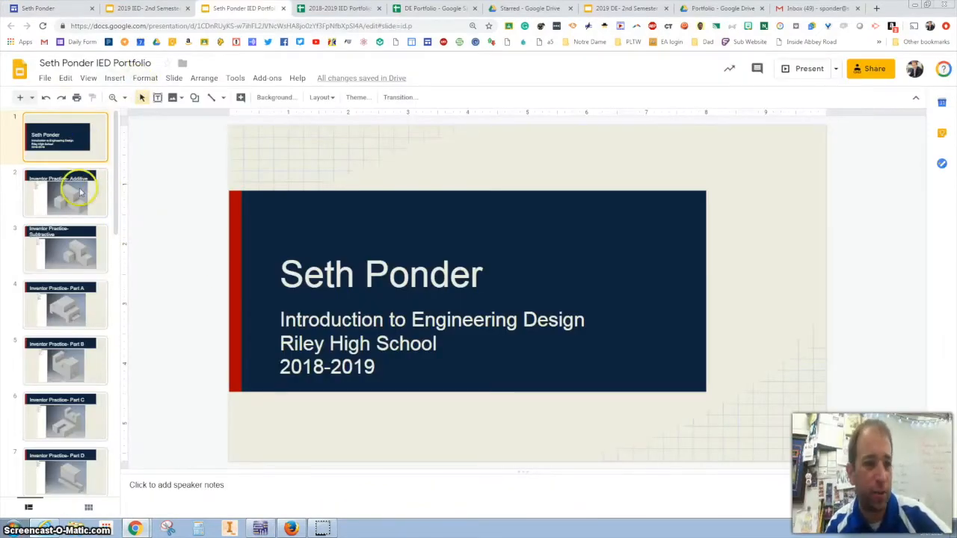
{"action": "left_click", "coordinate": [66, 192]}
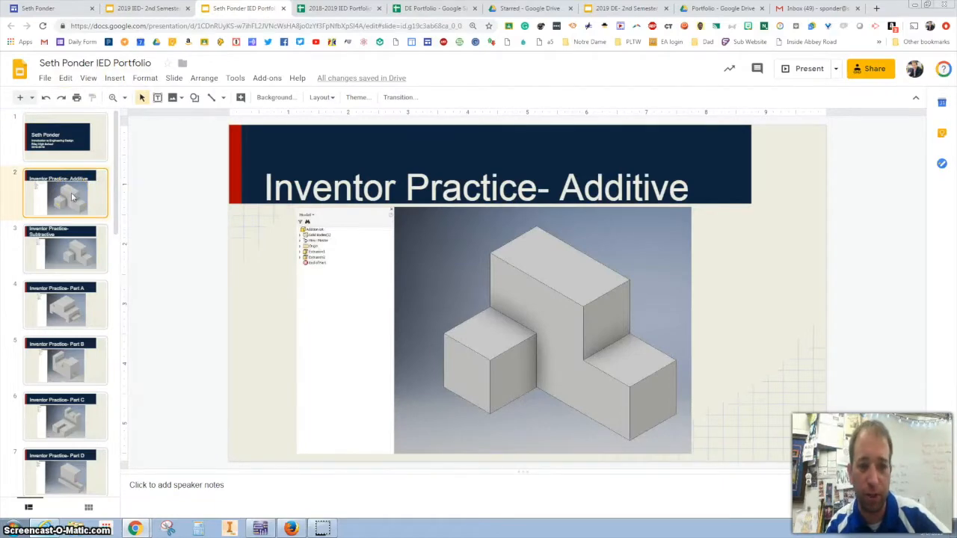
{"action": "left_click", "coordinate": [58, 138]}
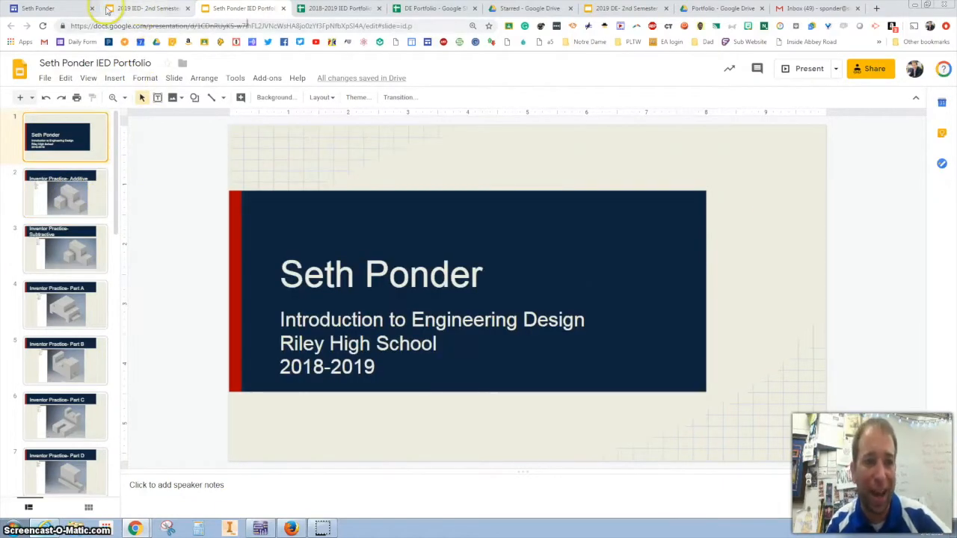
{"action": "left_click", "coordinate": [38, 9]}
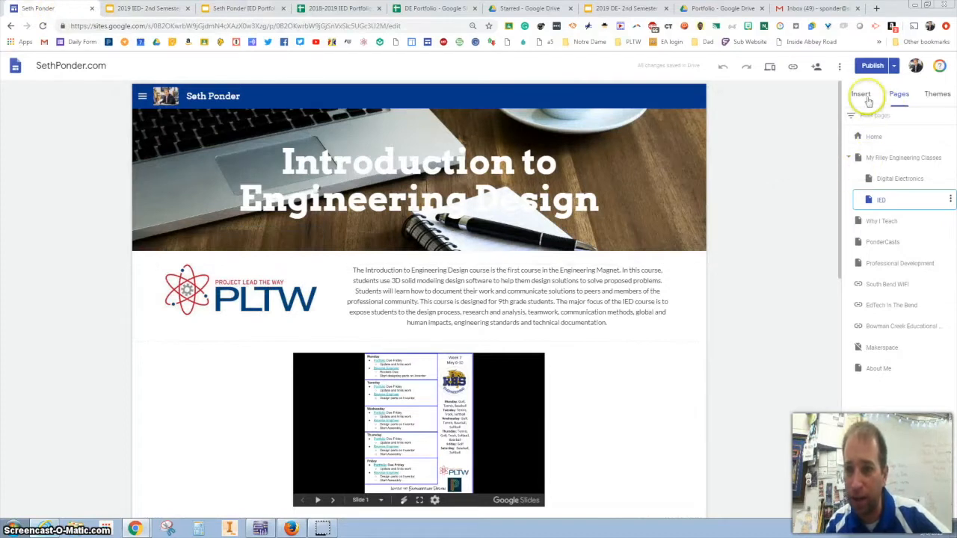
Step: Show the Insert options and scroll the IED page down to its embeds and back
{"action": "left_click", "coordinate": [862, 93]}
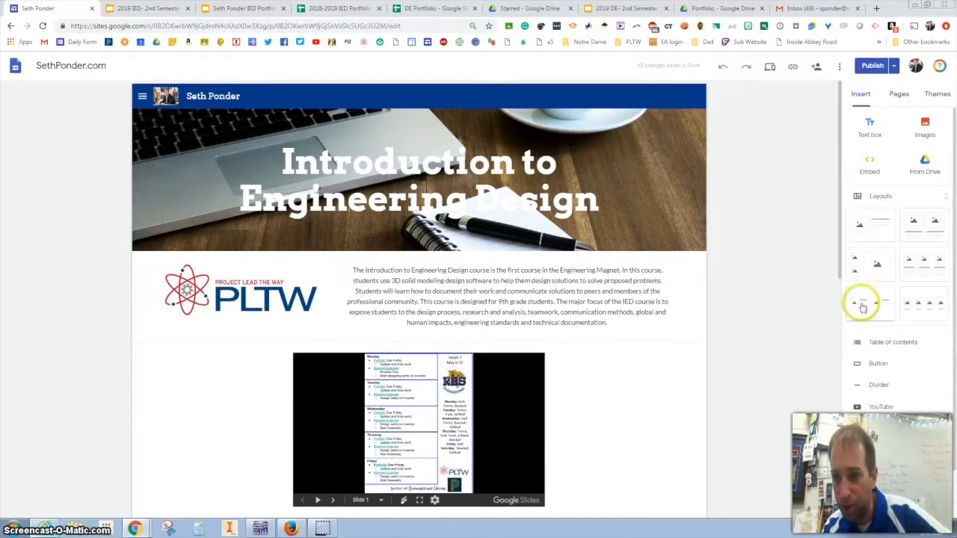
{"action": "scroll", "scroll_direction": "down", "scroll_amount": 3}
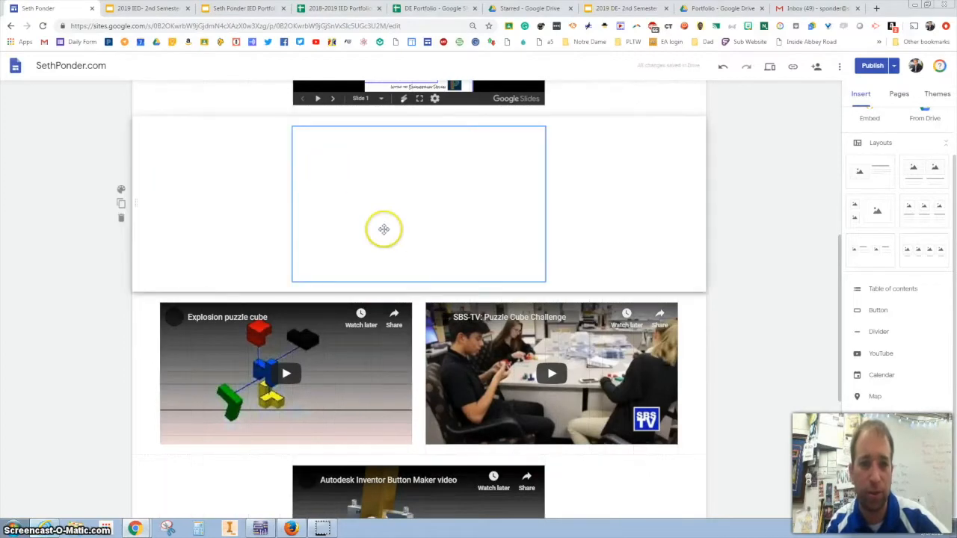
{"action": "scroll", "scroll_direction": "up", "scroll_amount": 3}
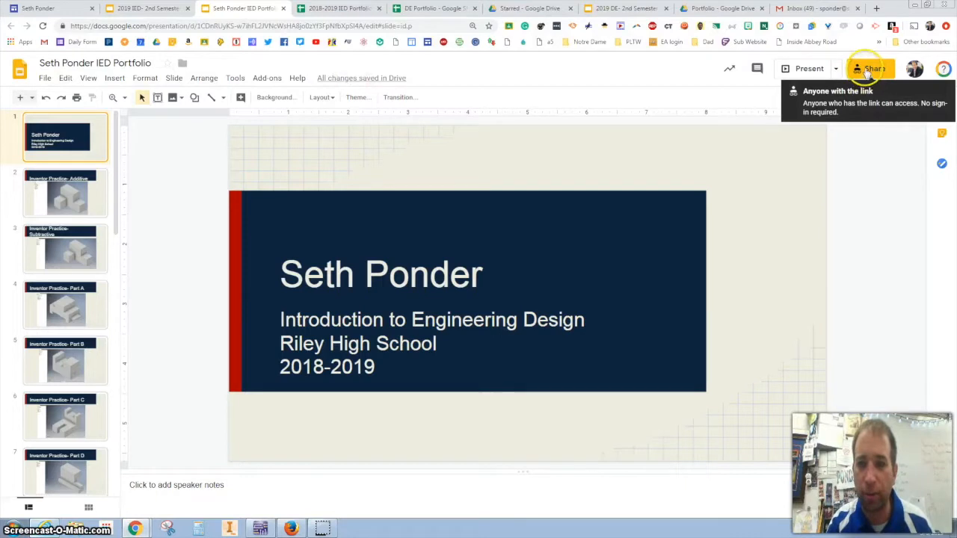
{"action": "mouse_move", "coordinate": [337, 223]}
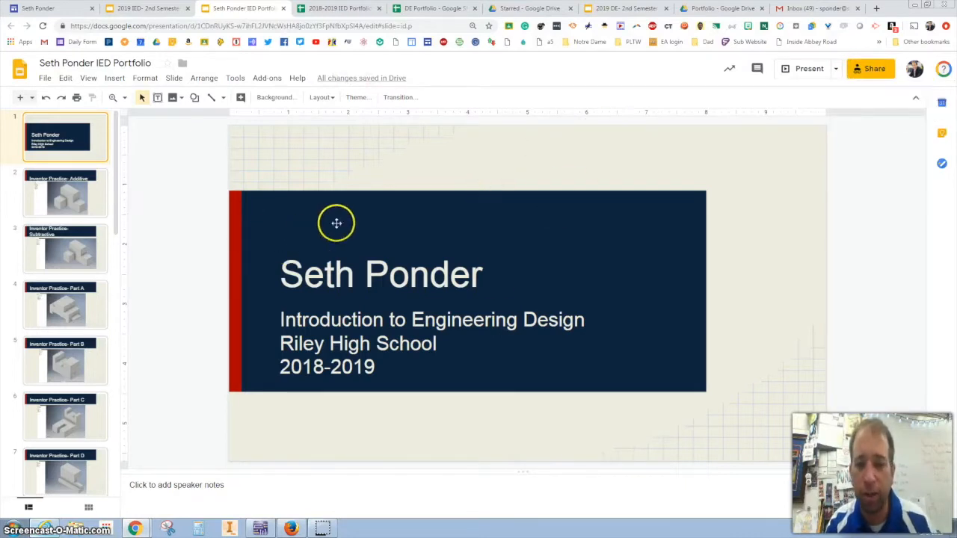
{"action": "mouse_move", "coordinate": [873, 69]}
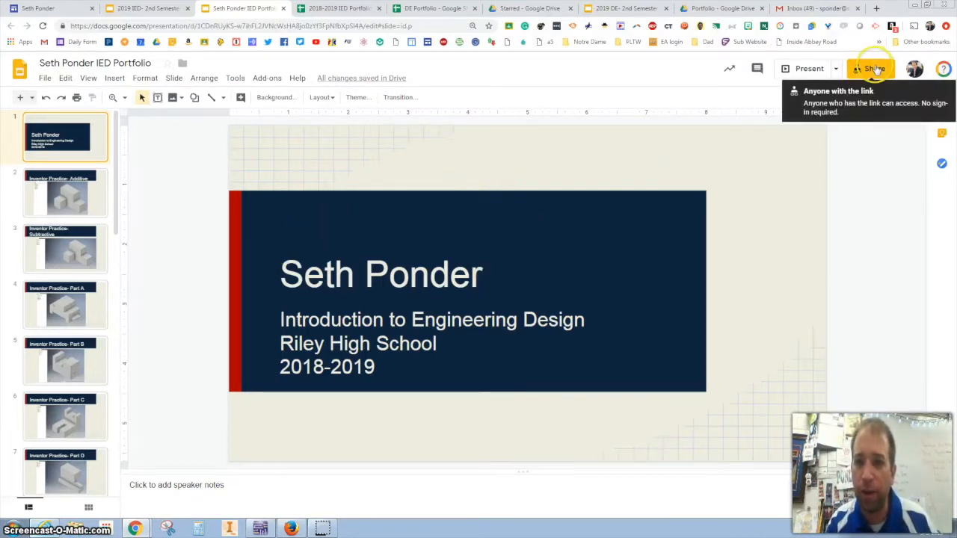
Step: Confirm the IED Portfolio deck is shared as 'On - Anyone with the link' and save
{"action": "left_click", "coordinate": [873, 69]}
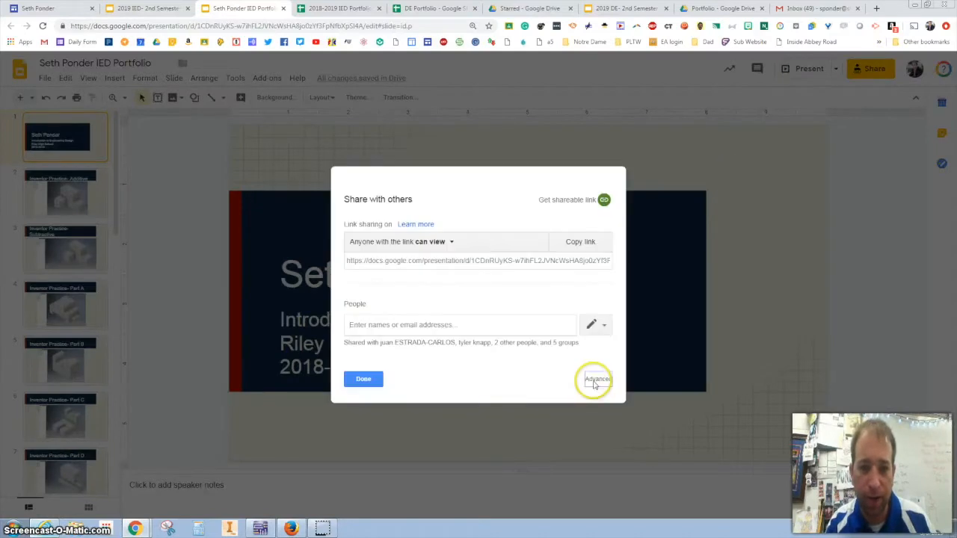
{"action": "left_click", "coordinate": [597, 380]}
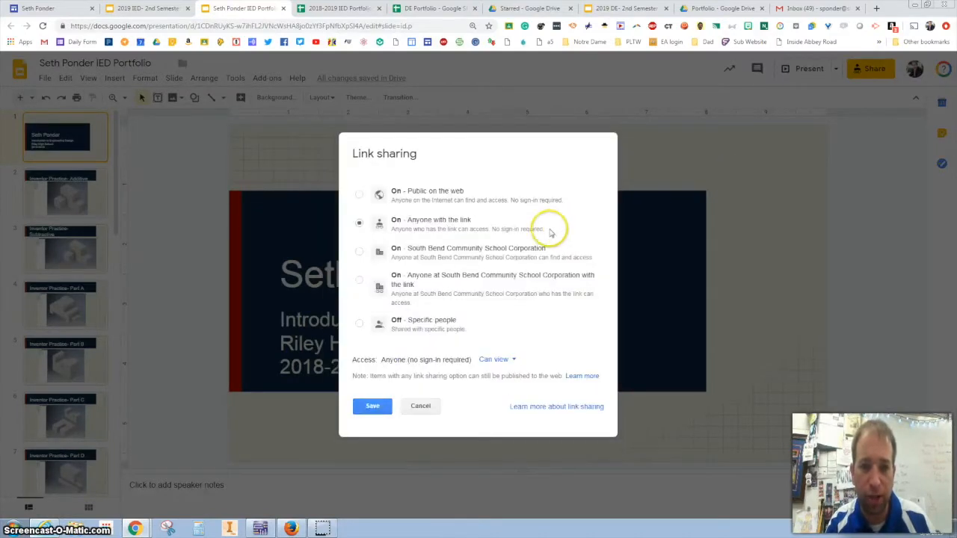
{"action": "mouse_move", "coordinate": [475, 231]}
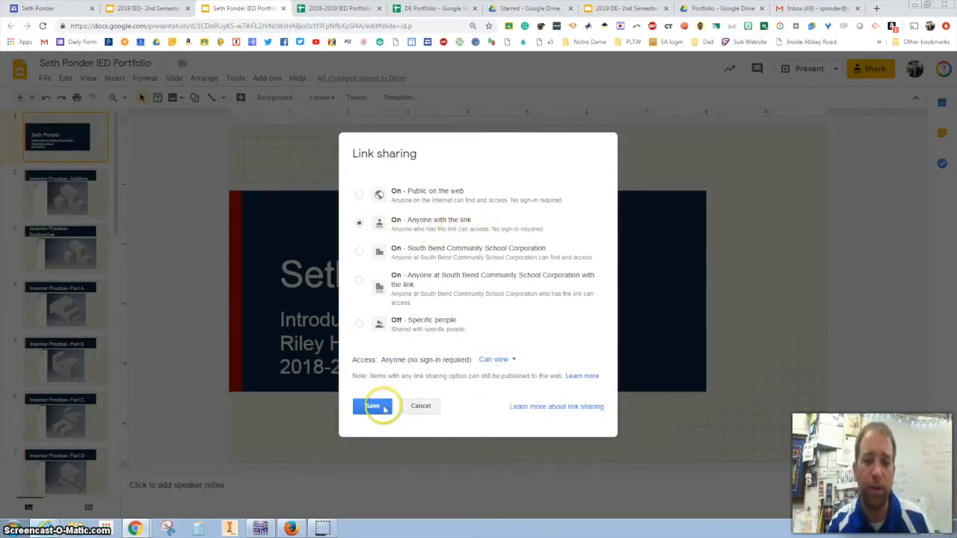
{"action": "left_click", "coordinate": [372, 406]}
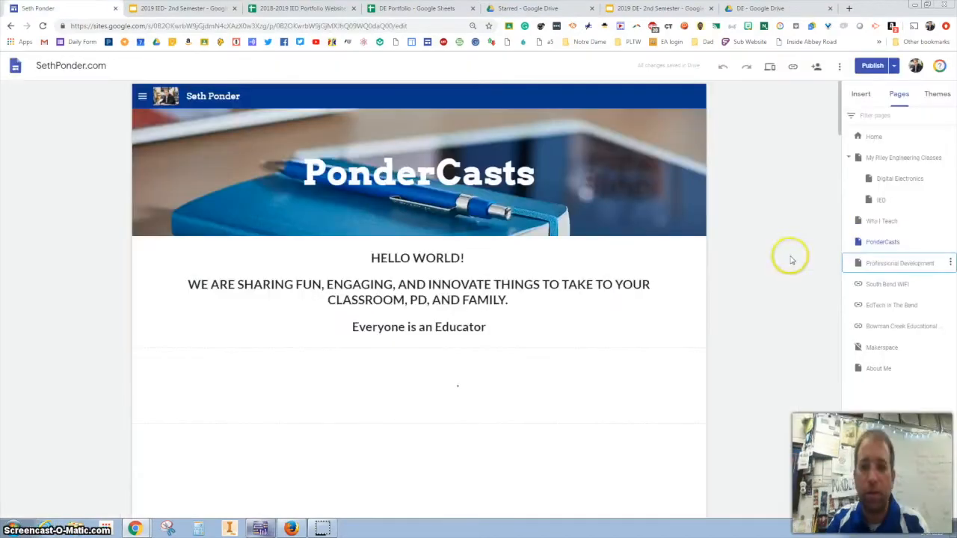
Step: Navigate to the Digital Electronics page under My Riley Engineering Classes and select its header
{"action": "left_click", "coordinate": [901, 263]}
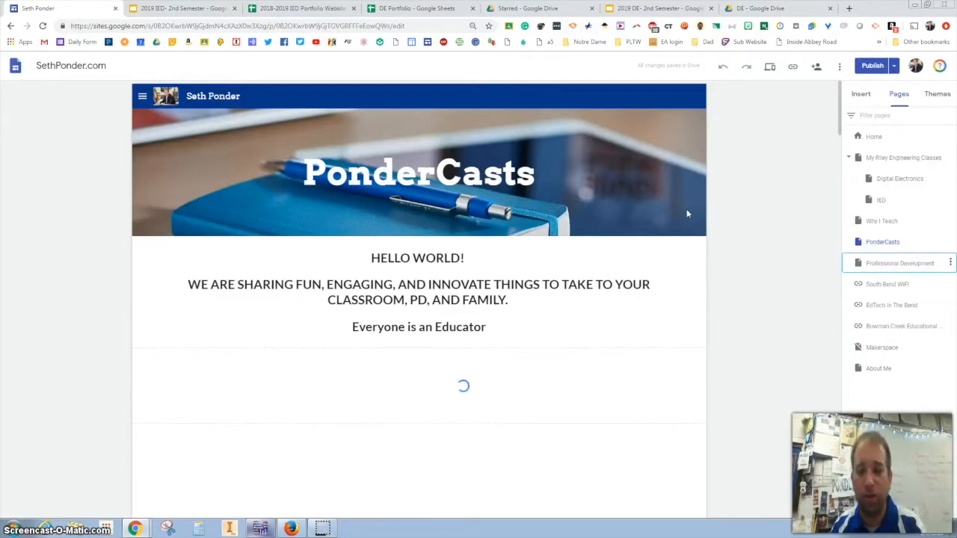
{"action": "left_click", "coordinate": [900, 263]}
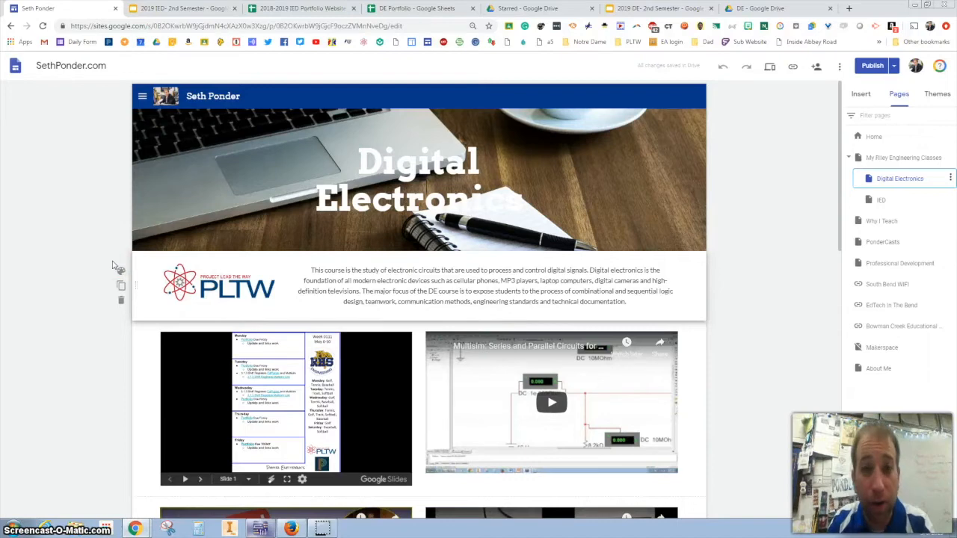
{"action": "left_click", "coordinate": [419, 172]}
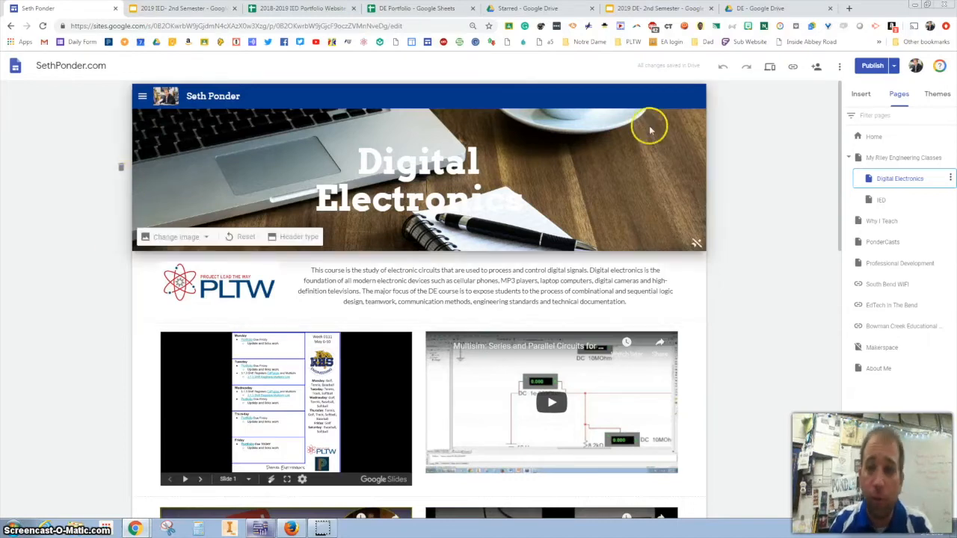
{"action": "left_click", "coordinate": [872, 66]}
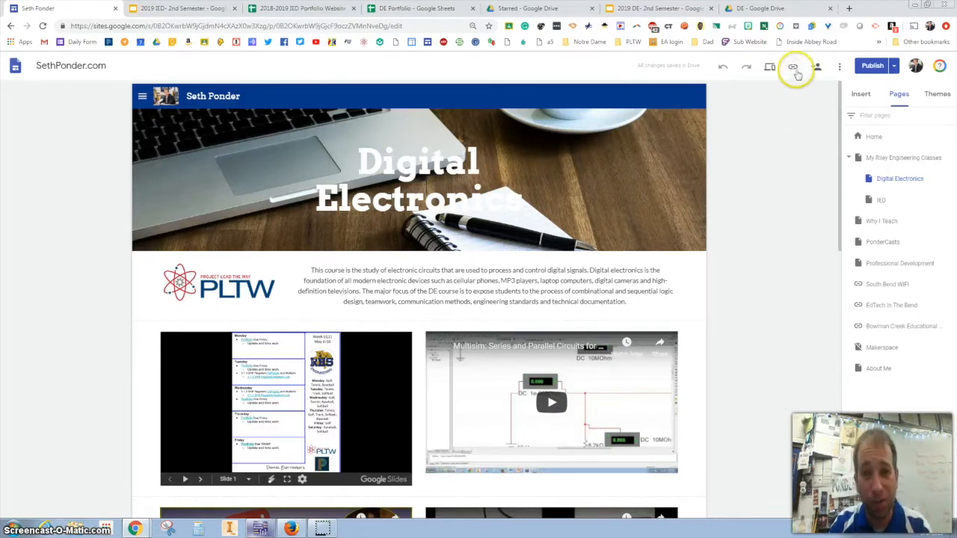
{"action": "mouse_move", "coordinate": [793, 67]}
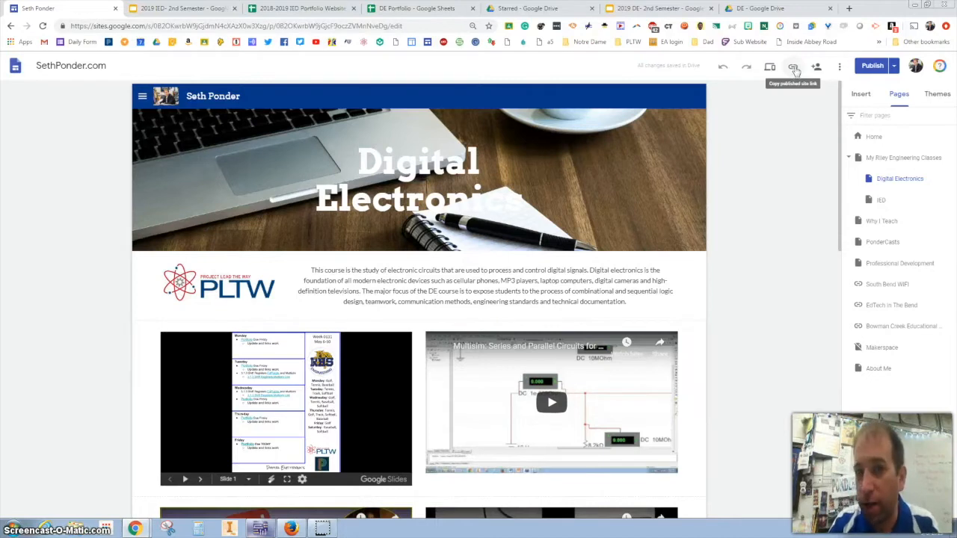
Step: Get the published site link and copy it to the clipboard
{"action": "left_click", "coordinate": [793, 65]}
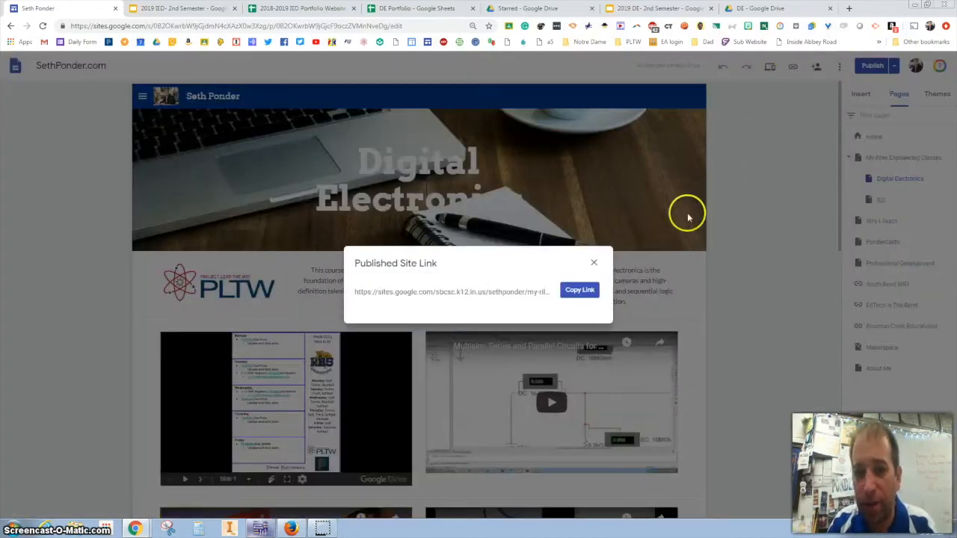
{"action": "left_click", "coordinate": [580, 290]}
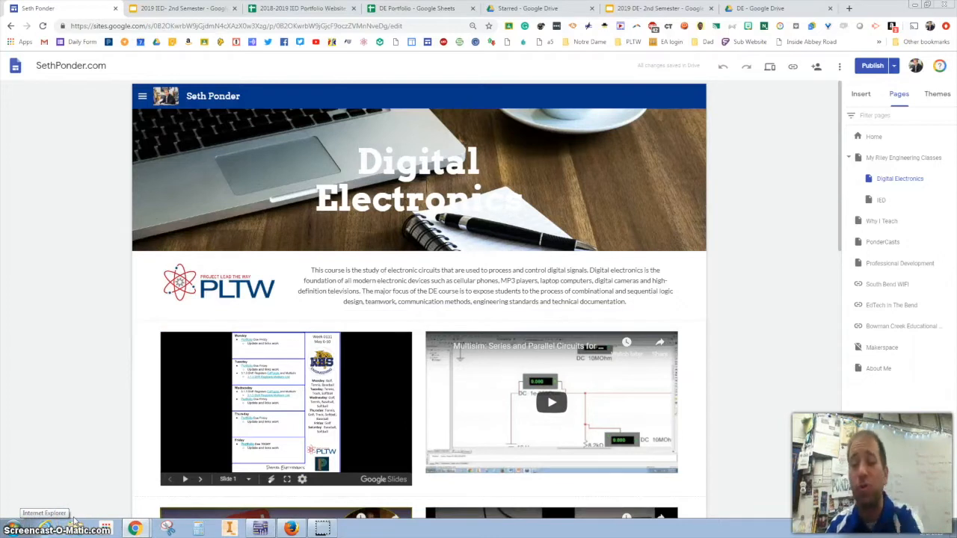
{"action": "mouse_move", "coordinate": [87, 506]}
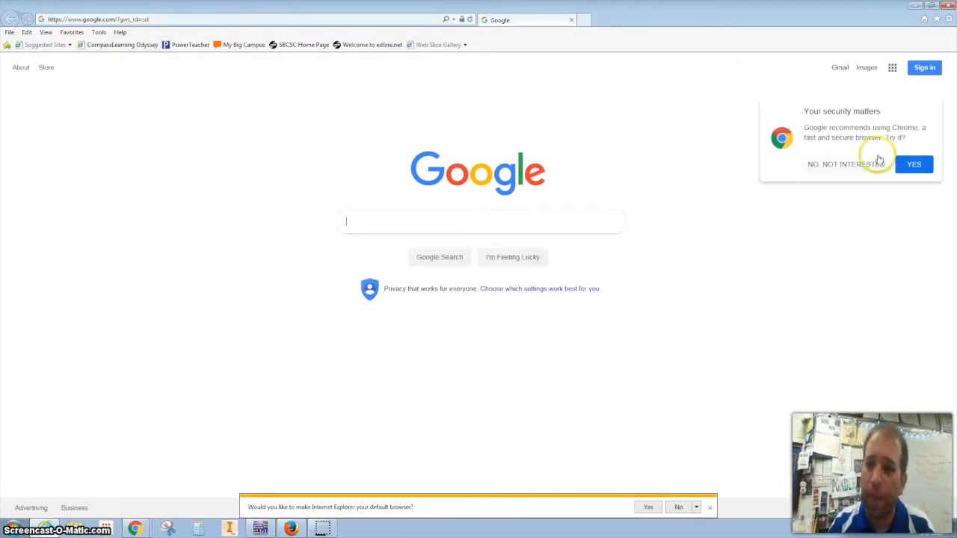
{"action": "mouse_move", "coordinate": [820, 58]}
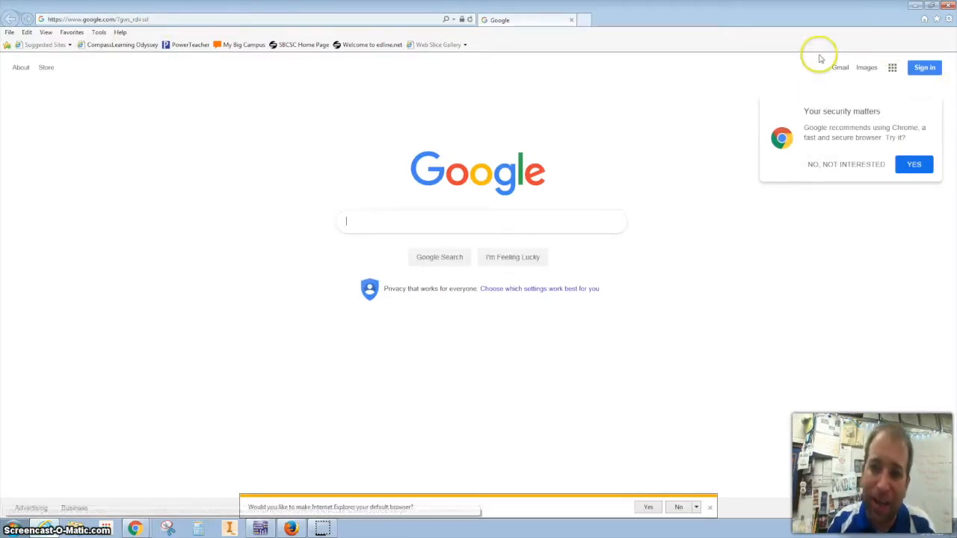
{"action": "mouse_move", "coordinate": [380, 70]}
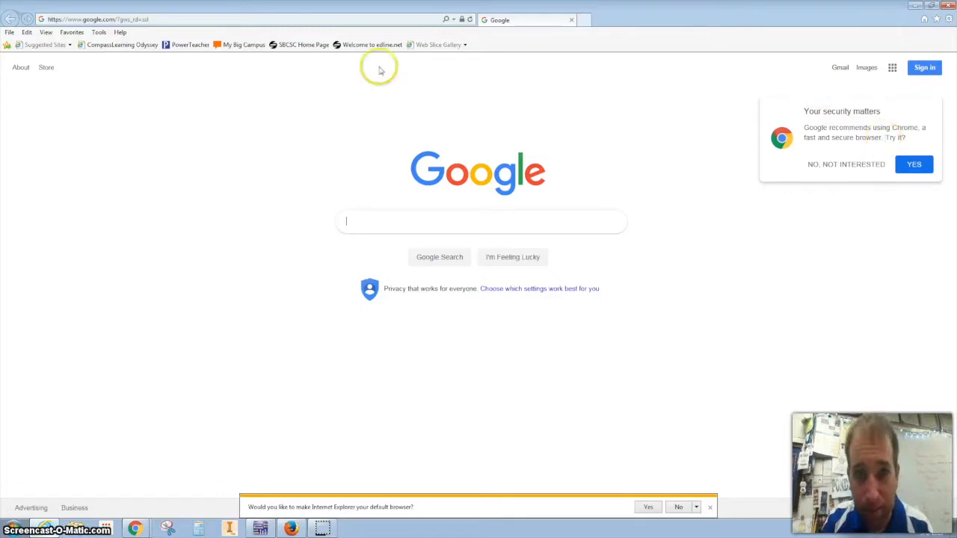
Step: Load the published Digital Electronics page URL in Internet Explorer and scroll to check its embeds
{"action": "left_click", "coordinate": [97, 18]}
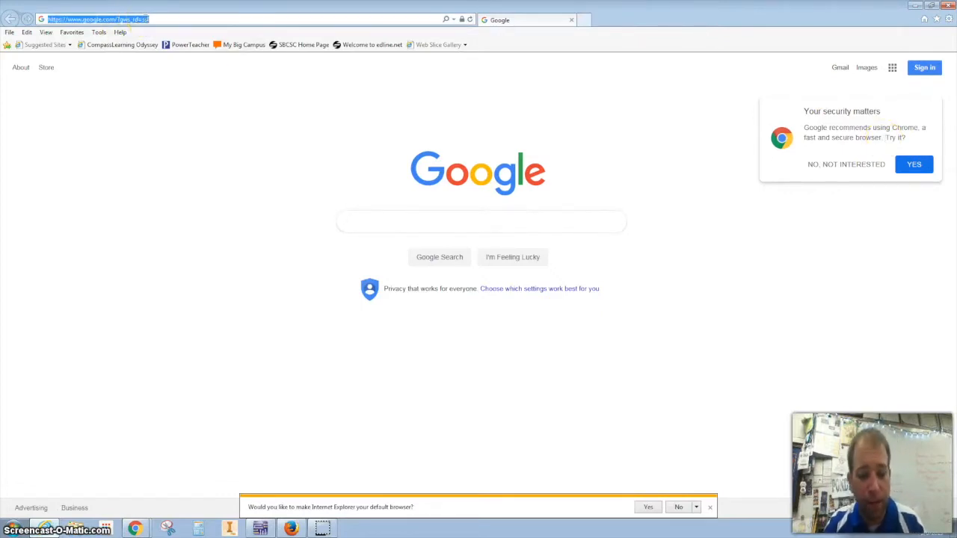
{"action": "type", "text": "https://sites.google.com/sbcsc.k12.in.us/sethponder/my-riley-engineering-classes/digital-electronics"}
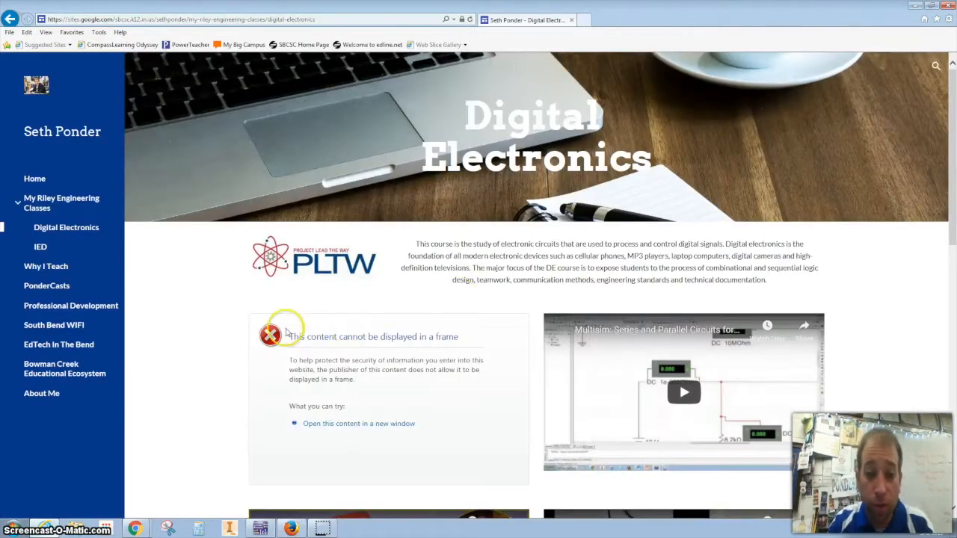
{"action": "mouse_move", "coordinate": [223, 323]}
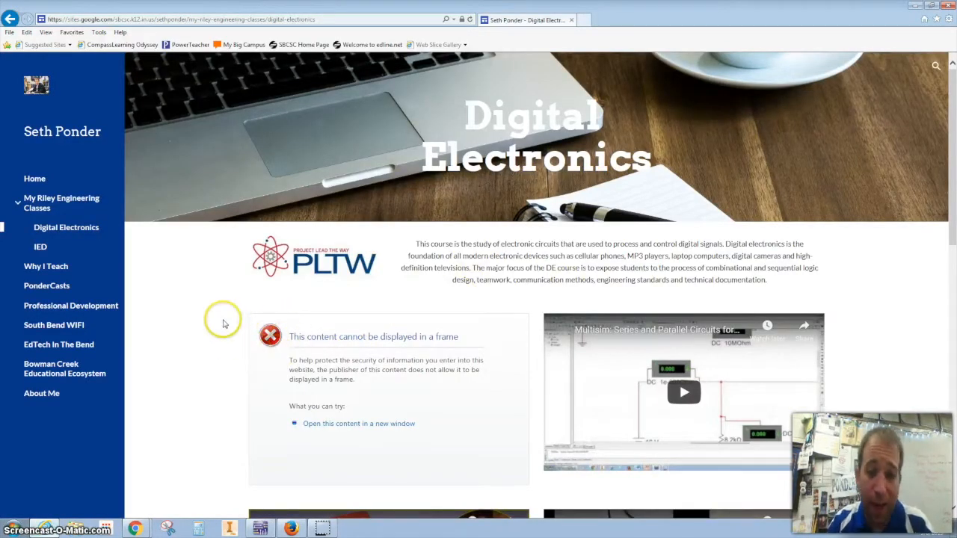
{"action": "scroll", "scroll_direction": "down", "scroll_amount": 3}
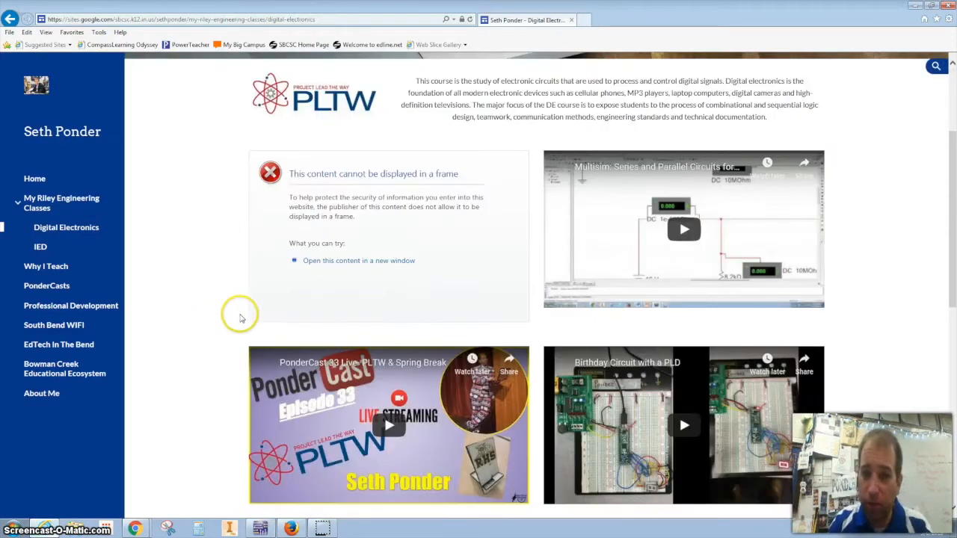
{"action": "scroll", "scroll_direction": "down", "scroll_amount": 3}
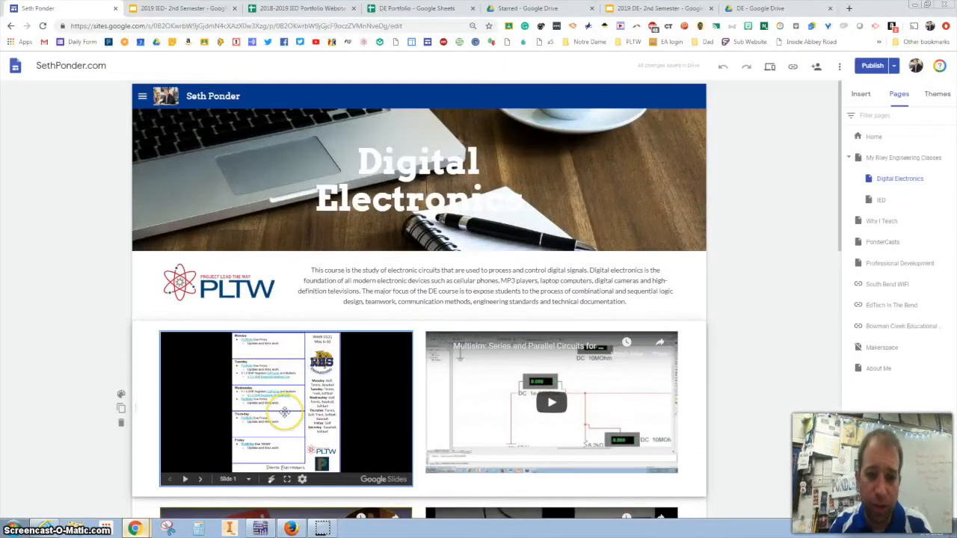
{"action": "mouse_move", "coordinate": [294, 418]}
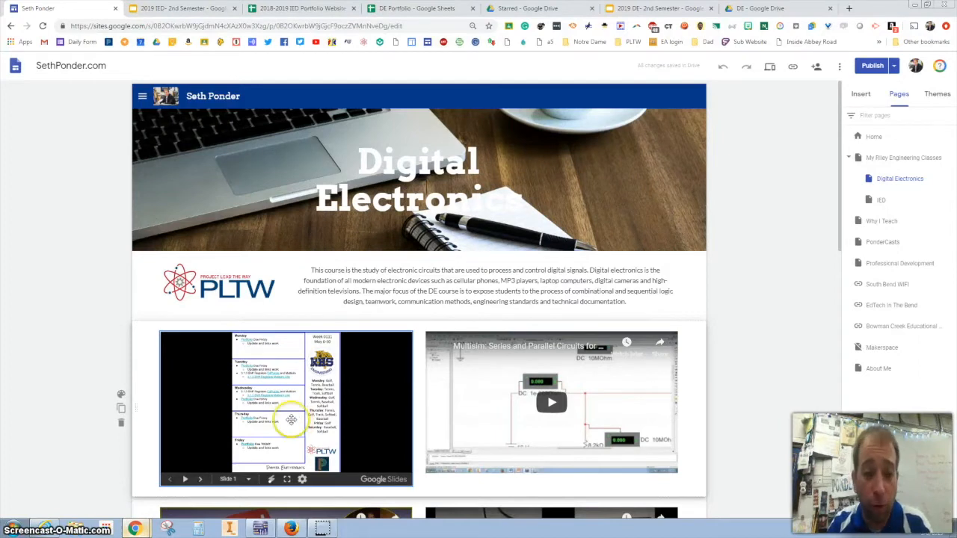
Step: Set the 2019 DE- 2nd Semester deck's link sharing to 'On - Anyone with the link' and save
{"action": "left_click", "coordinate": [659, 9]}
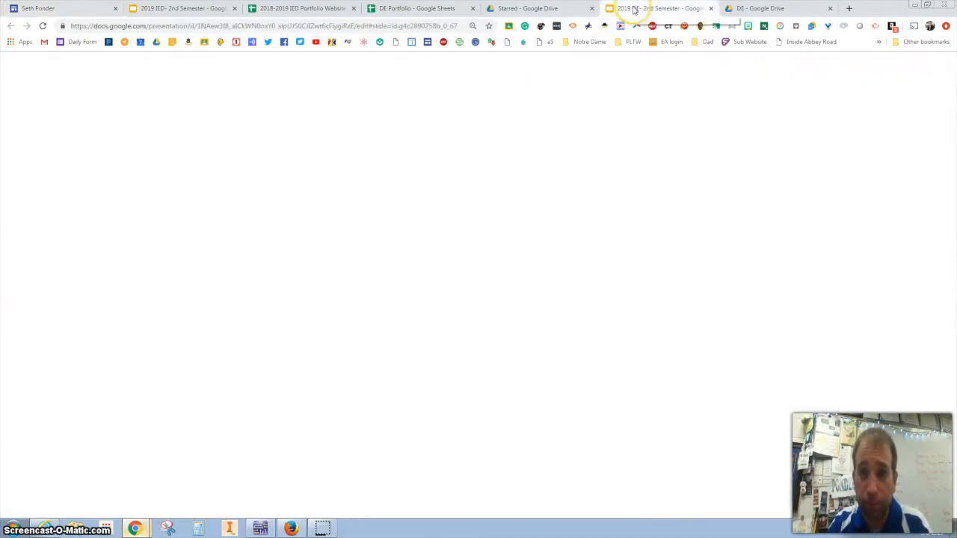
{"action": "left_click", "coordinate": [658, 9]}
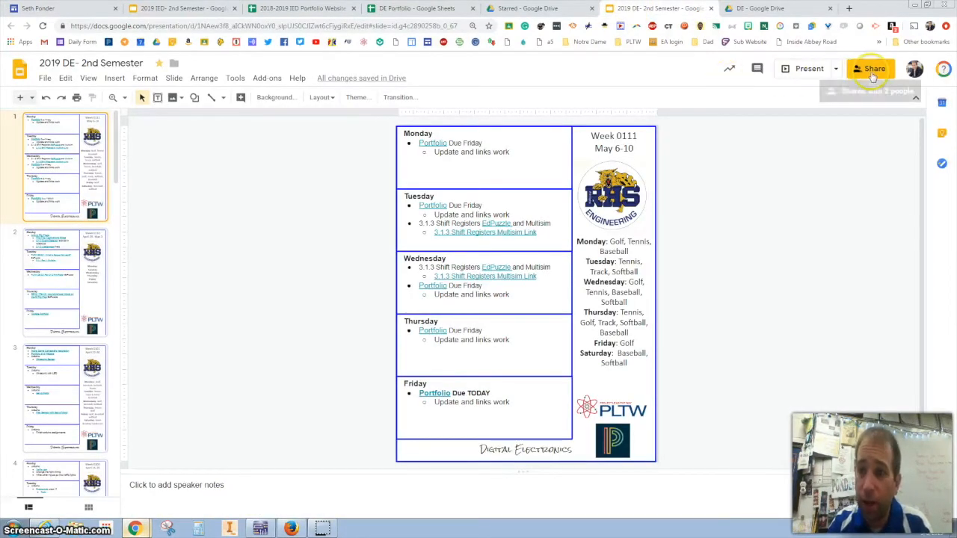
{"action": "left_click", "coordinate": [871, 69]}
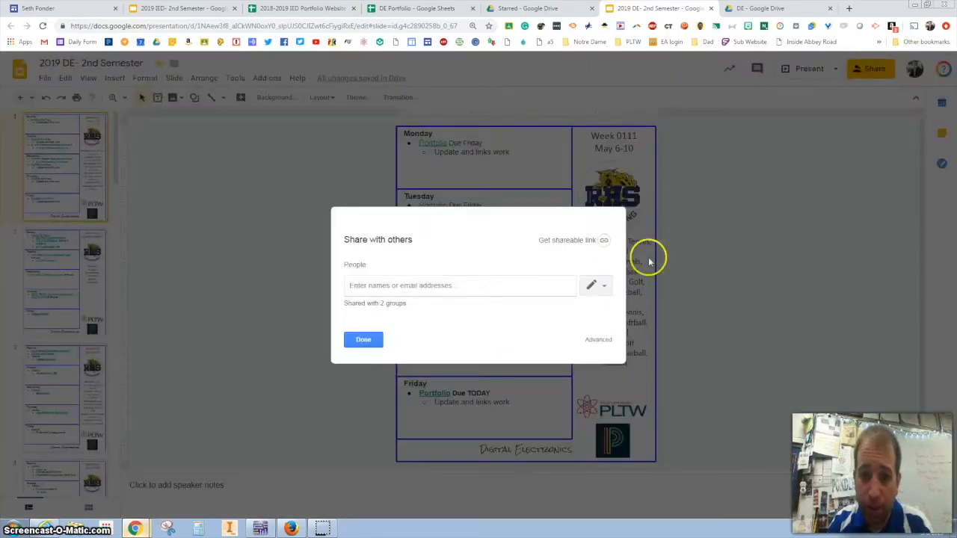
{"action": "left_click", "coordinate": [598, 340]}
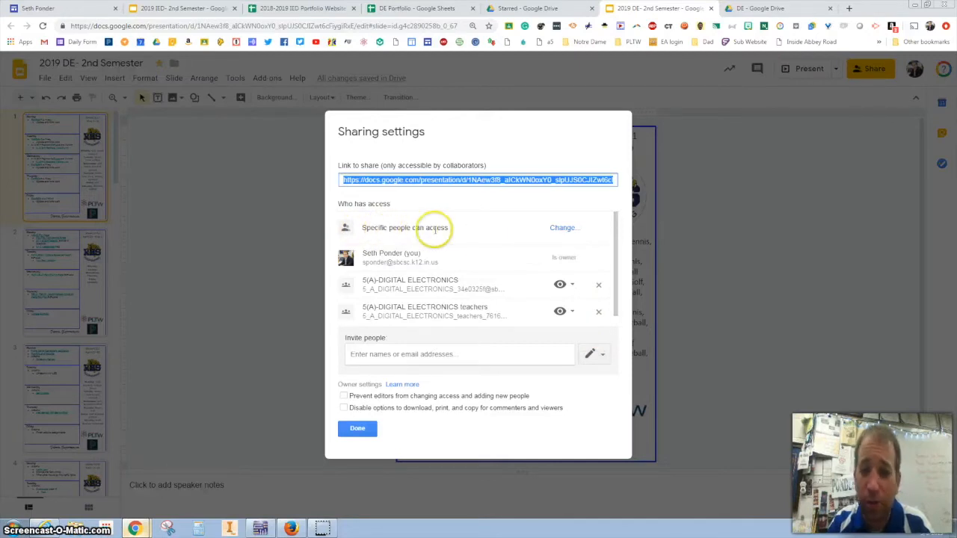
{"action": "left_click", "coordinate": [562, 228]}
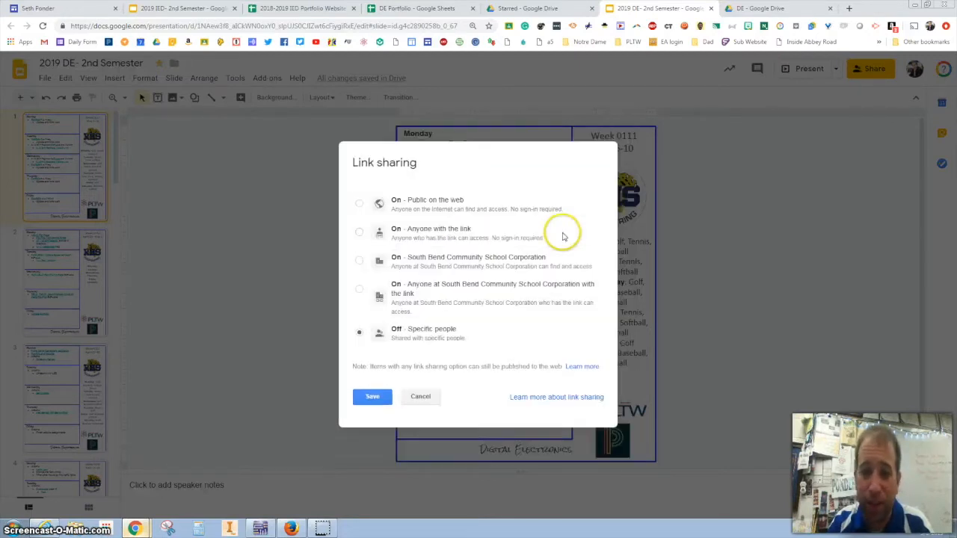
{"action": "left_click", "coordinate": [359, 232]}
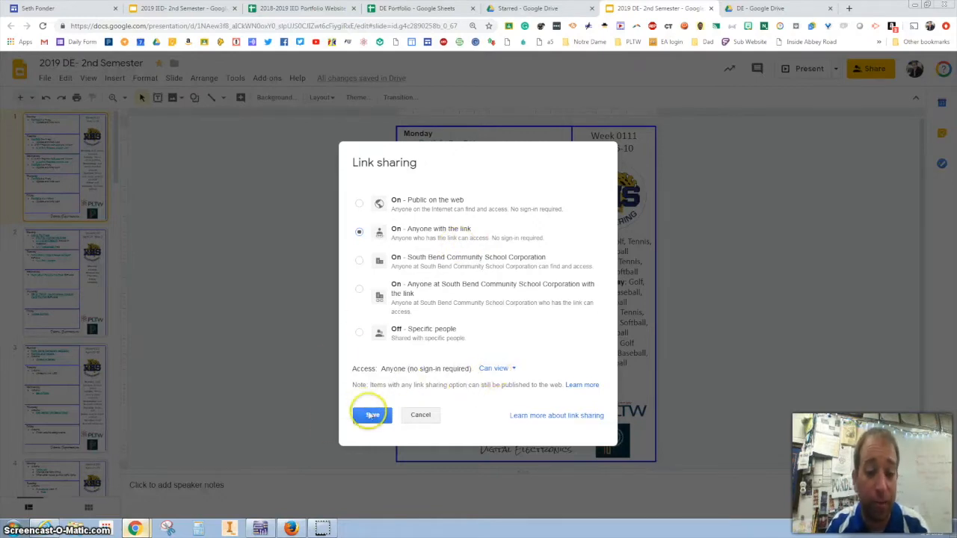
{"action": "left_click", "coordinate": [373, 416]}
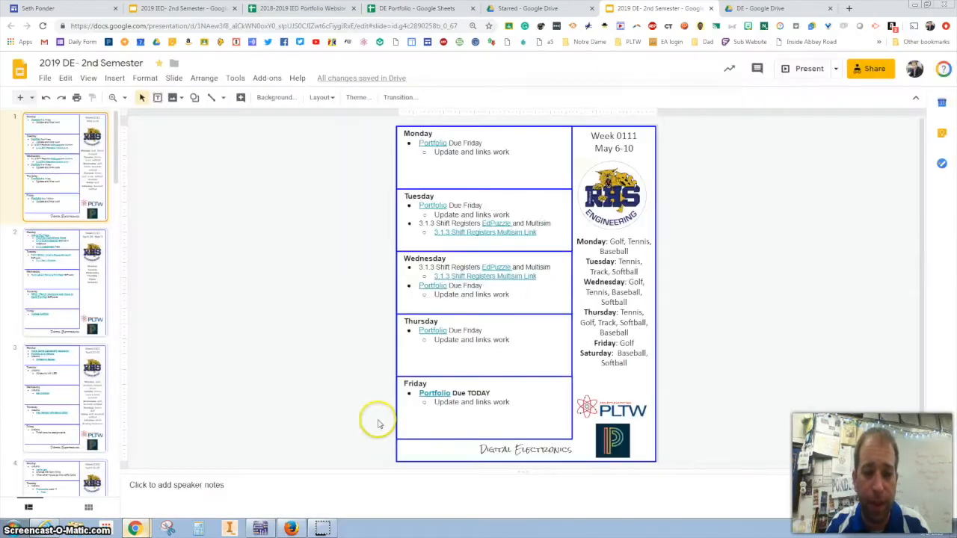
Step: Recheck the published page, scroll to the video grid, and switch to the DE Drive folder
{"action": "left_click", "coordinate": [524, 9]}
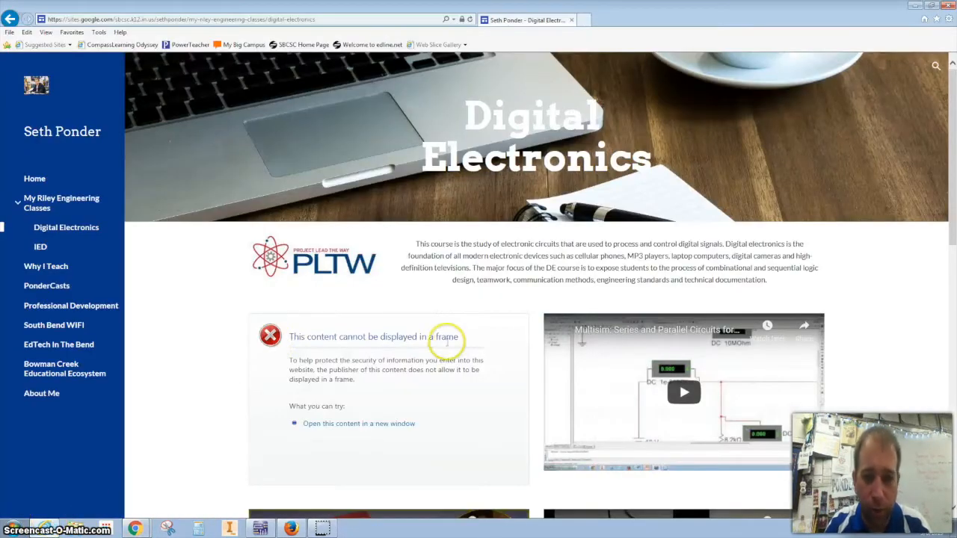
{"action": "scroll", "scroll_direction": "down", "scroll_amount": 3}
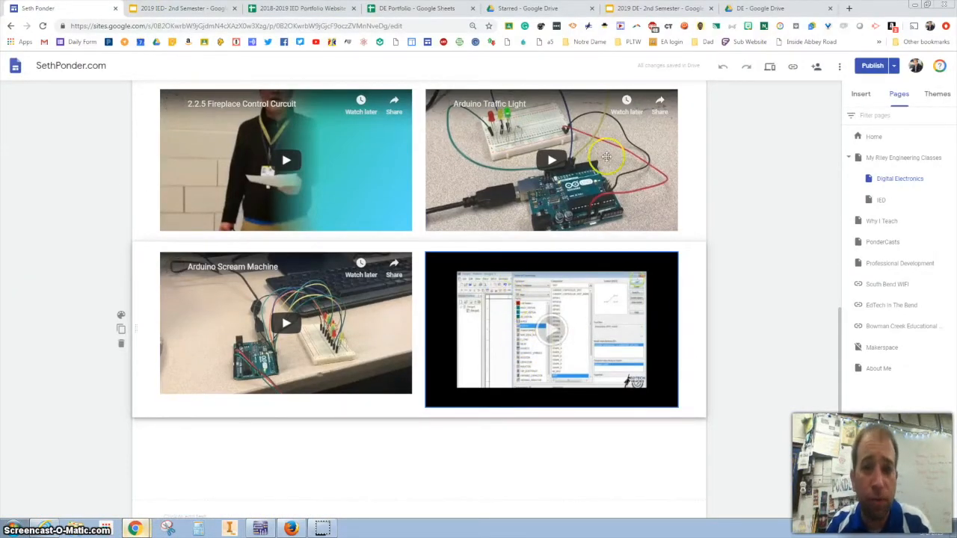
{"action": "left_click", "coordinate": [760, 9]}
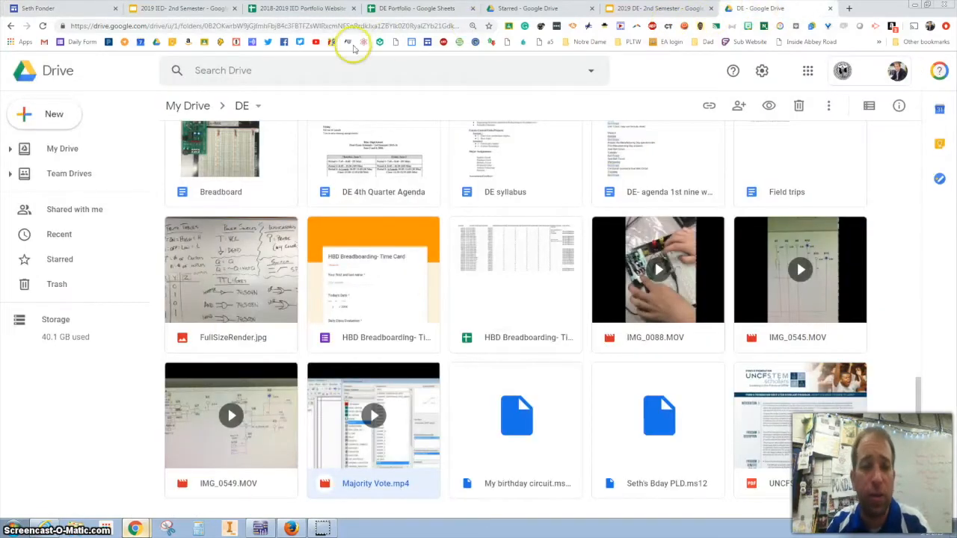
{"action": "mouse_move", "coordinate": [744, 302]}
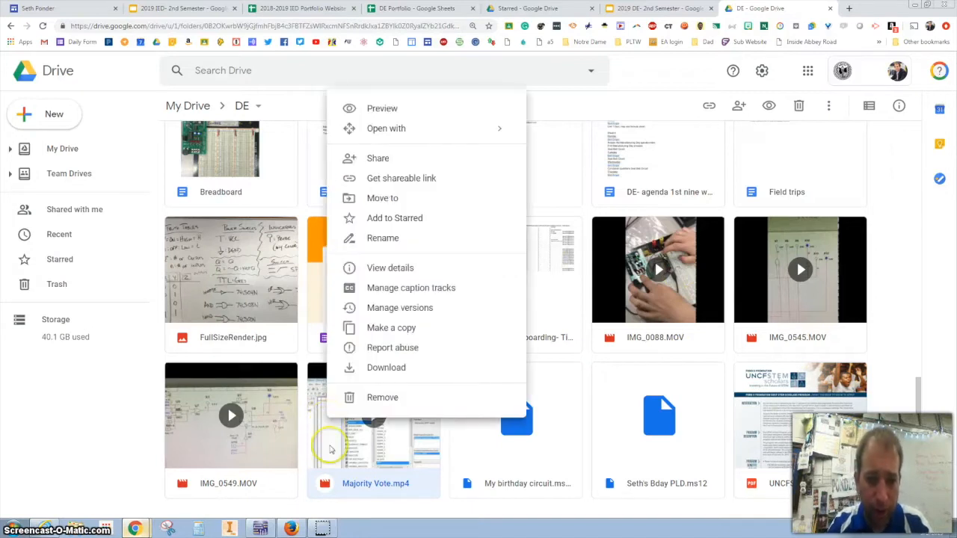
{"action": "mouse_move", "coordinate": [400, 167]}
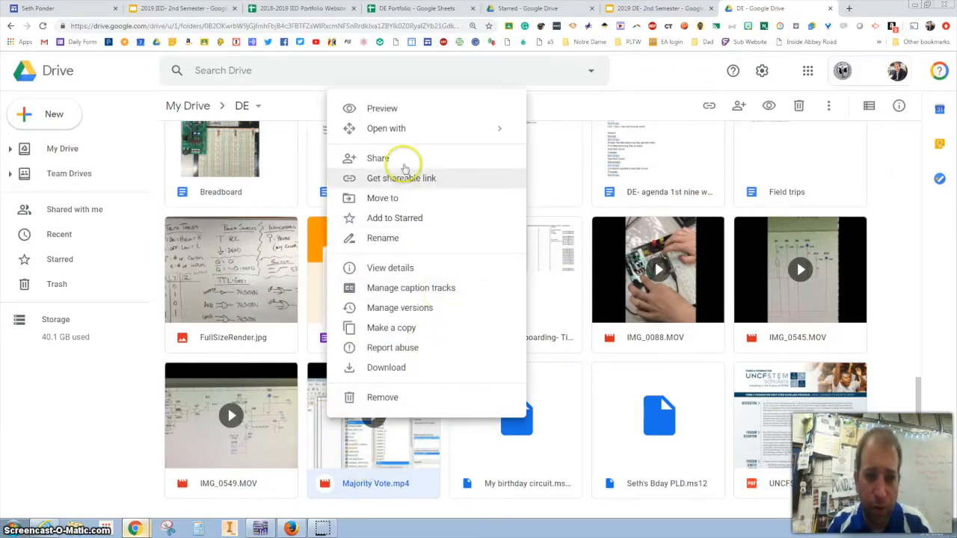
Step: Share Majority Vote.mp4 as 'On - Anyone with the link', save, and finish
{"action": "left_click", "coordinate": [377, 159]}
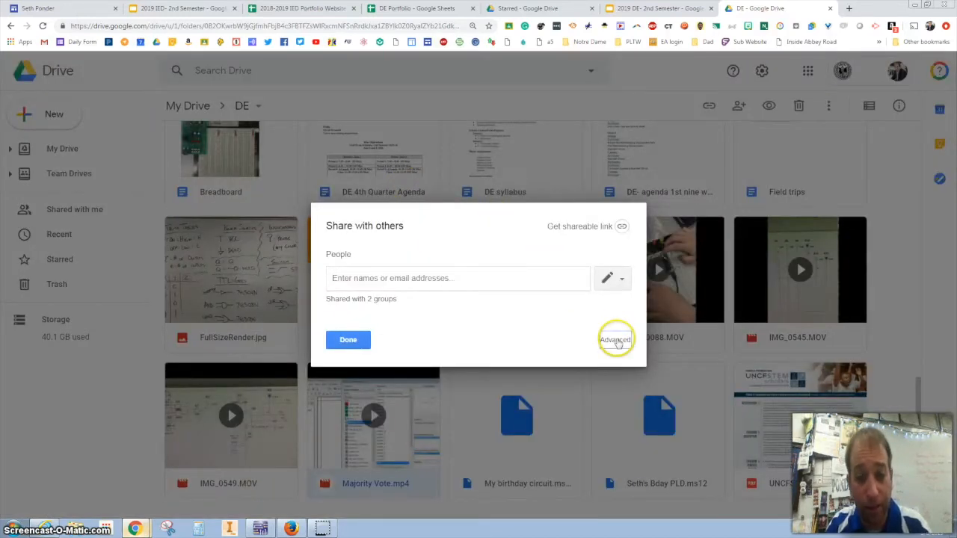
{"action": "left_click", "coordinate": [615, 339]}
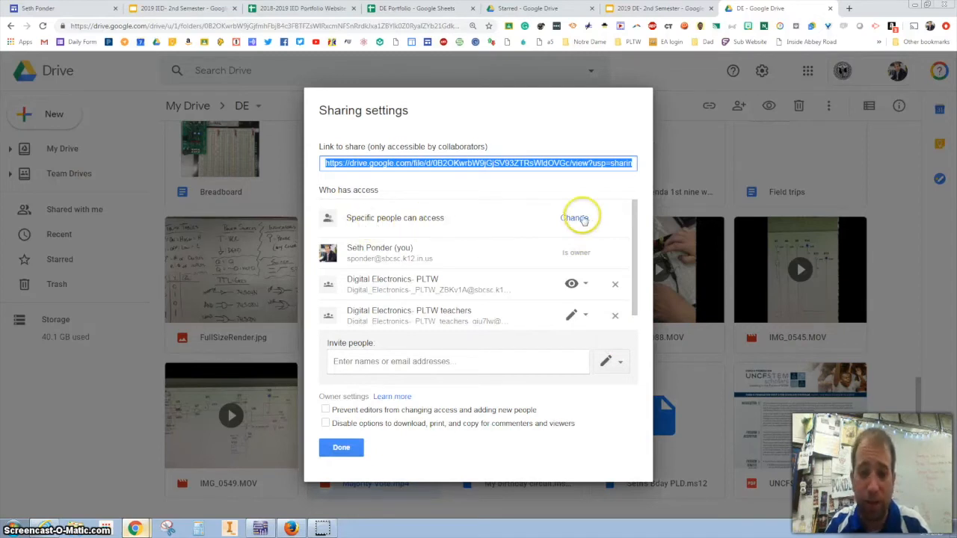
{"action": "left_click", "coordinate": [574, 219]}
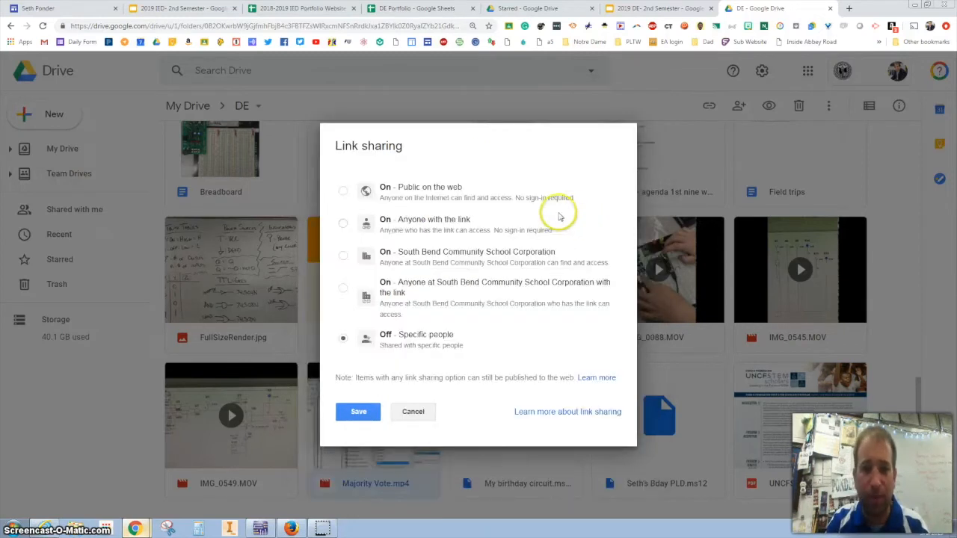
{"action": "left_click", "coordinate": [343, 223]}
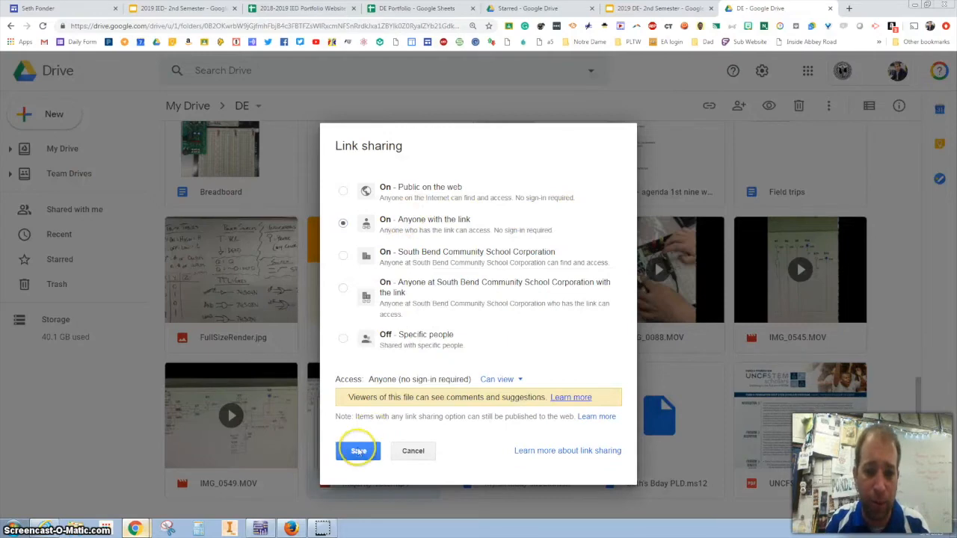
{"action": "left_click", "coordinate": [359, 451]}
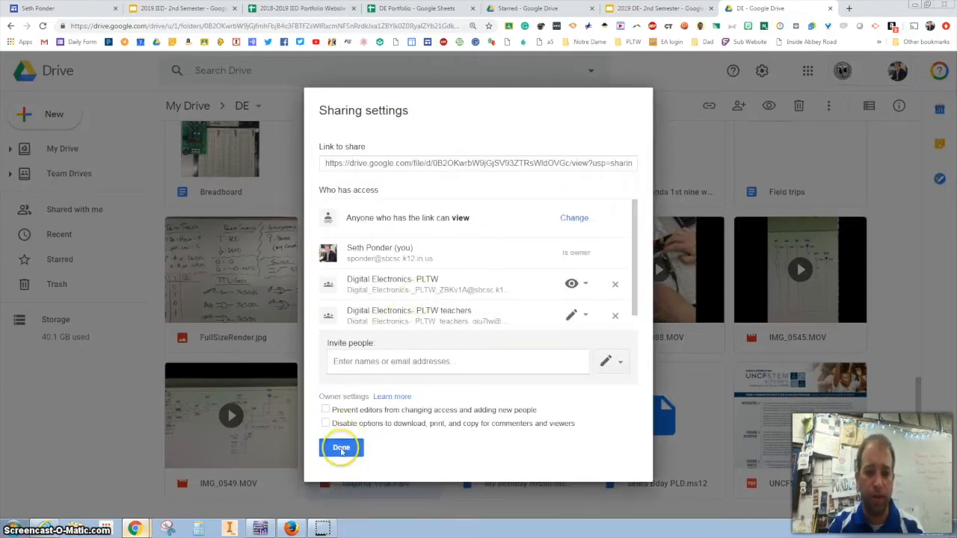
{"action": "left_click", "coordinate": [341, 448]}
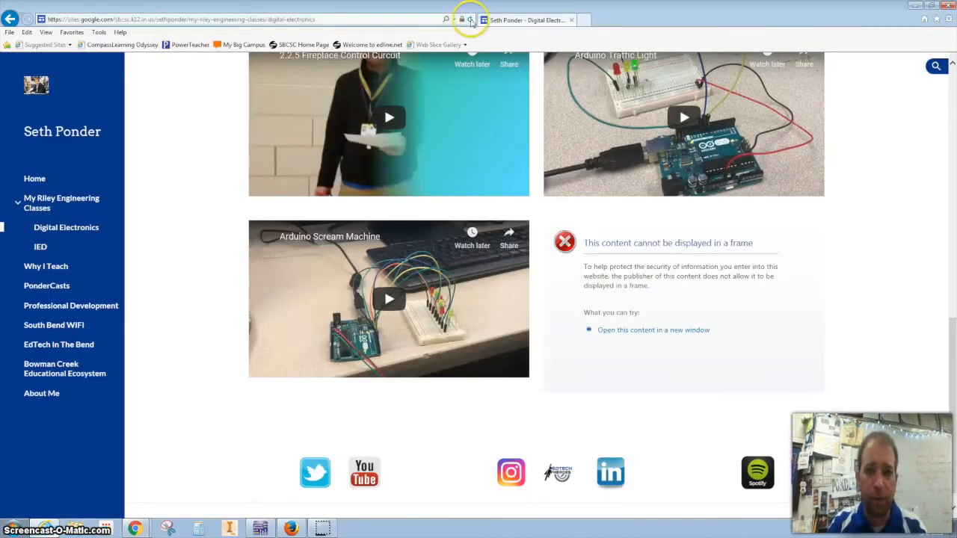
{"action": "mouse_move", "coordinate": [471, 20]}
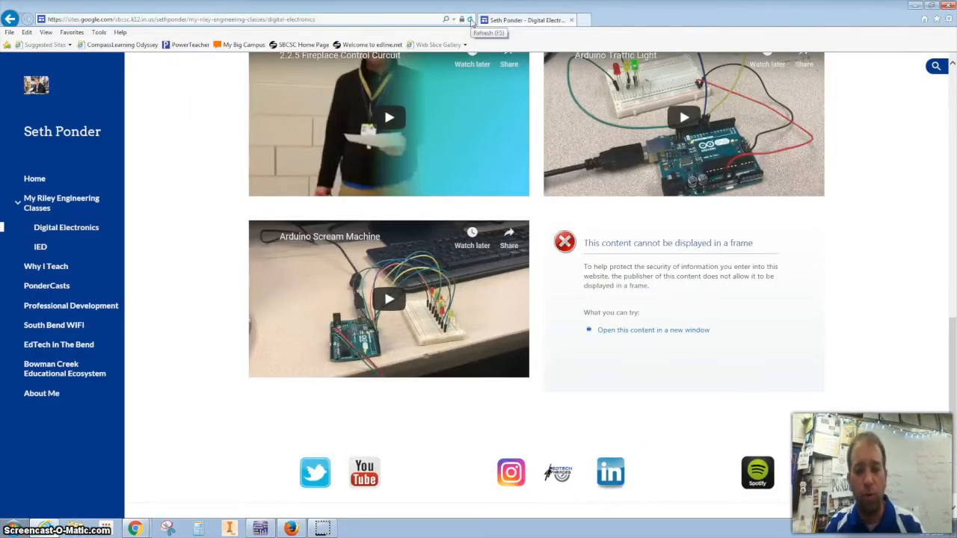
Step: Refresh the published Digital Electronics page and scroll through its now-loading embeds
{"action": "left_click", "coordinate": [471, 20]}
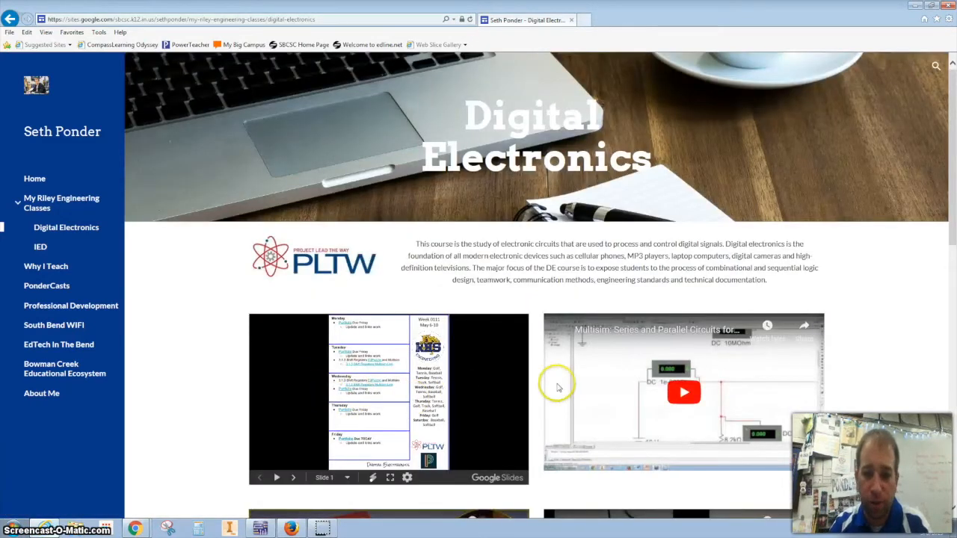
{"action": "scroll", "scroll_direction": "down", "scroll_amount": 3}
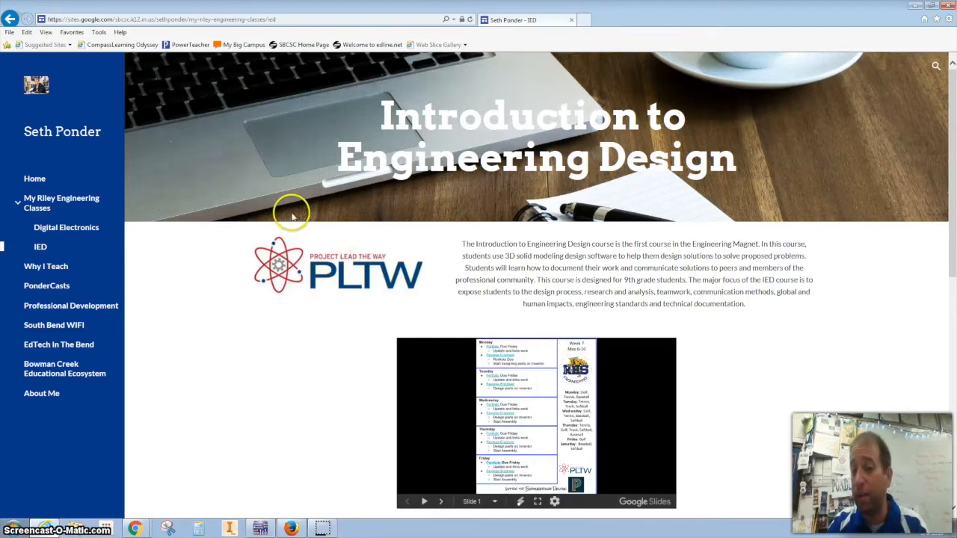
{"action": "mouse_move", "coordinate": [186, 476]}
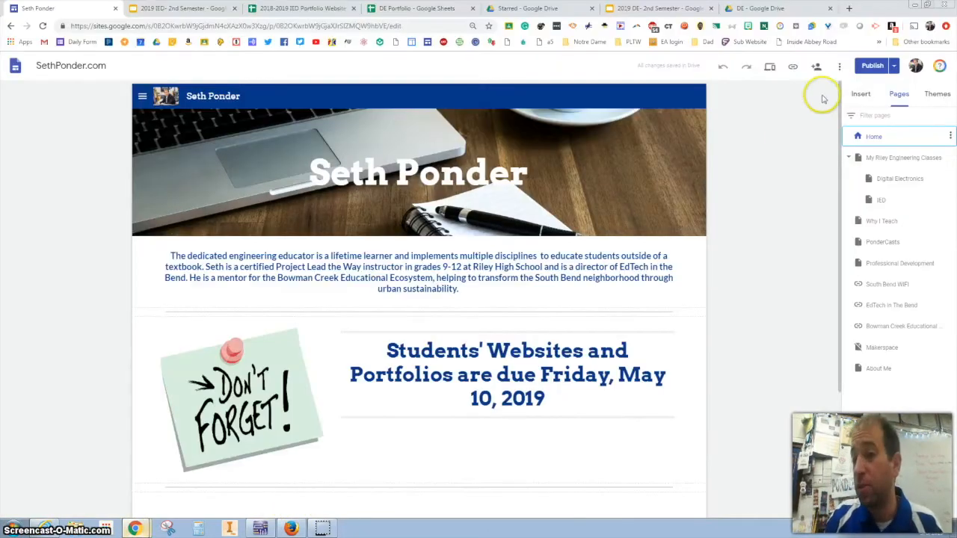
Step: Republish the portfolio, review its sharing access, and copy the published site link
{"action": "left_click", "coordinate": [872, 66]}
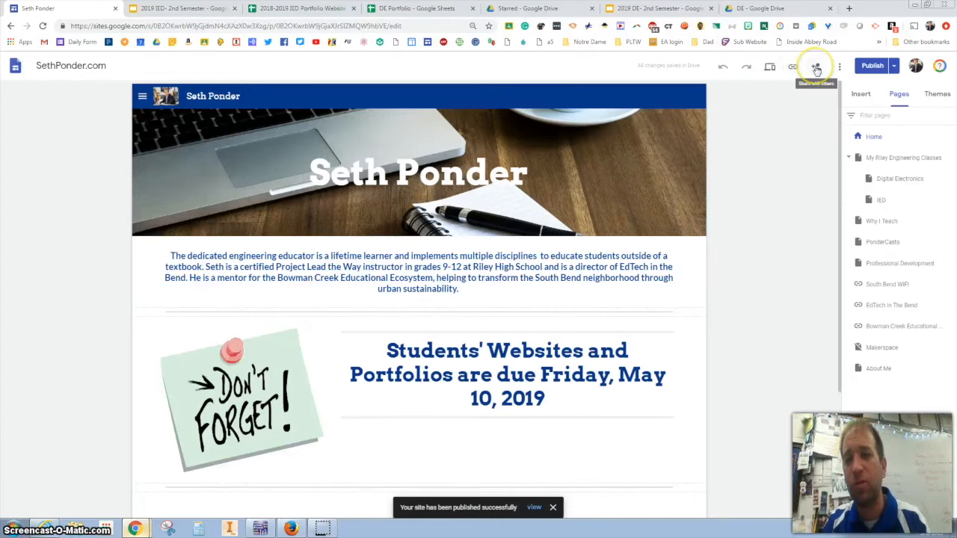
{"action": "left_click", "coordinate": [817, 66]}
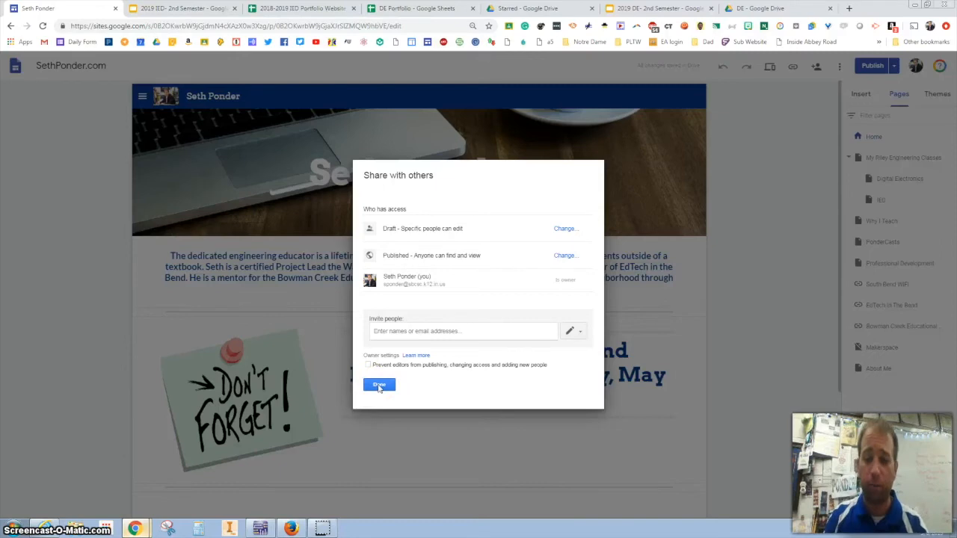
{"action": "left_click", "coordinate": [378, 385]}
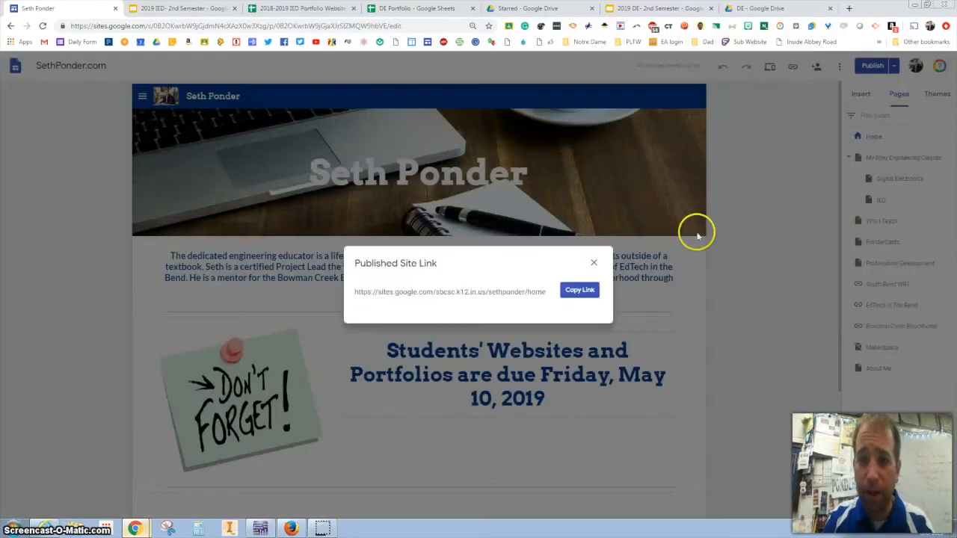
{"action": "mouse_move", "coordinate": [616, 227]}
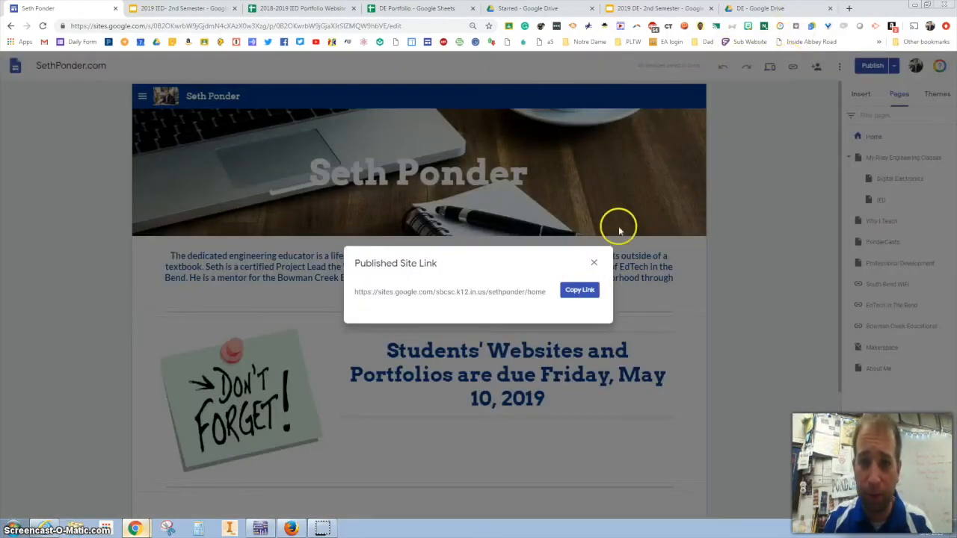
{"action": "left_click", "coordinate": [580, 290]}
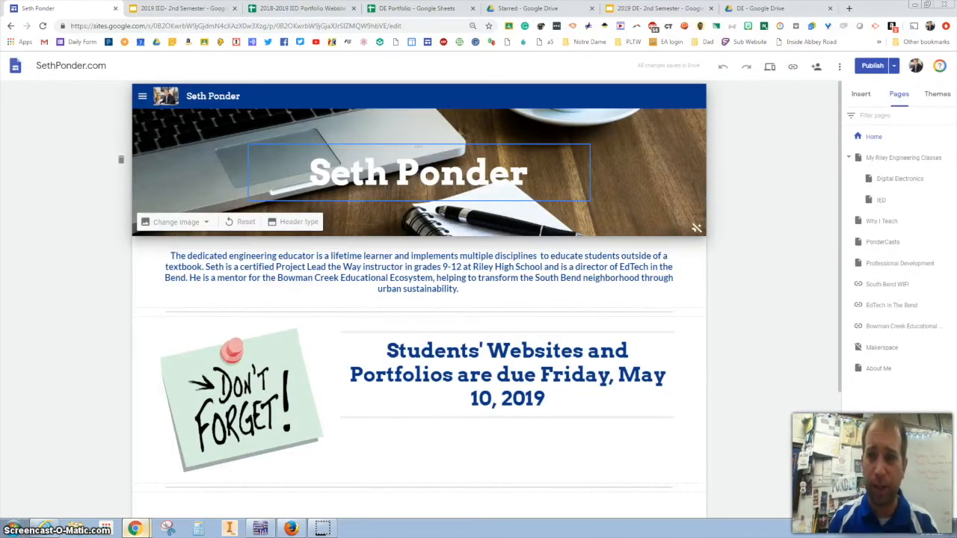
Step: Select 'Here is a link to the website I built with my portfolio.' in the Gmail draft
{"action": "left_click", "coordinate": [808, 9]}
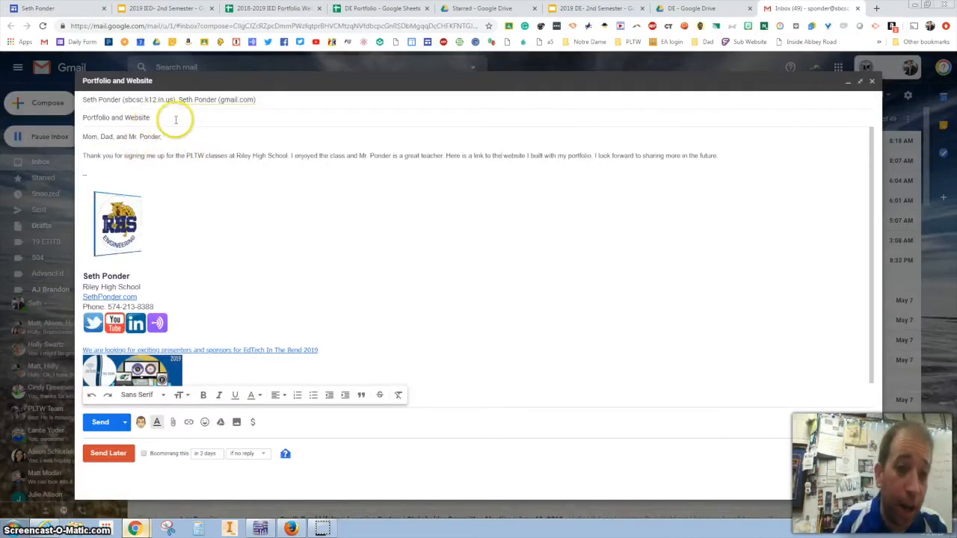
{"action": "left_click", "coordinate": [150, 117]}
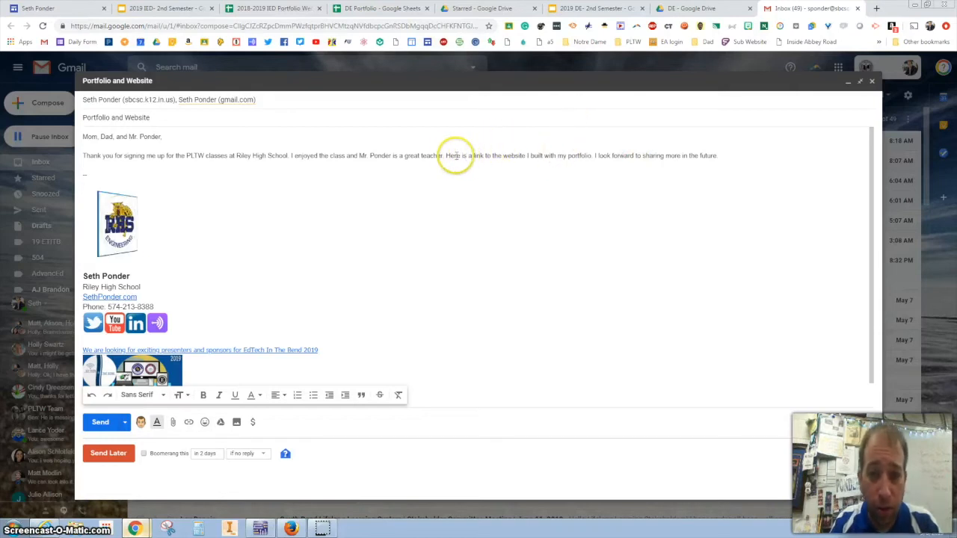
{"action": "left_click_drag", "start_coordinate": [445, 155], "coordinate": [560, 155]}
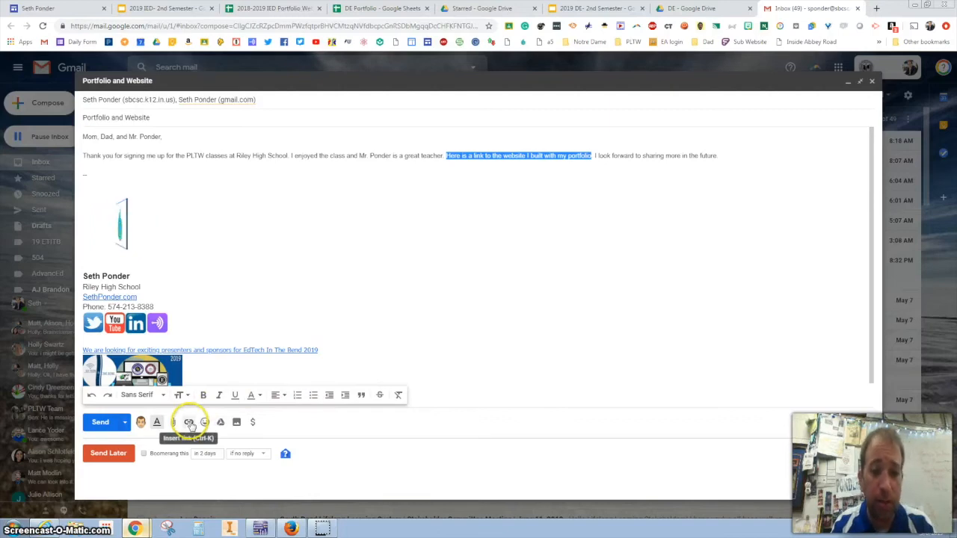
{"action": "left_click", "coordinate": [188, 422]}
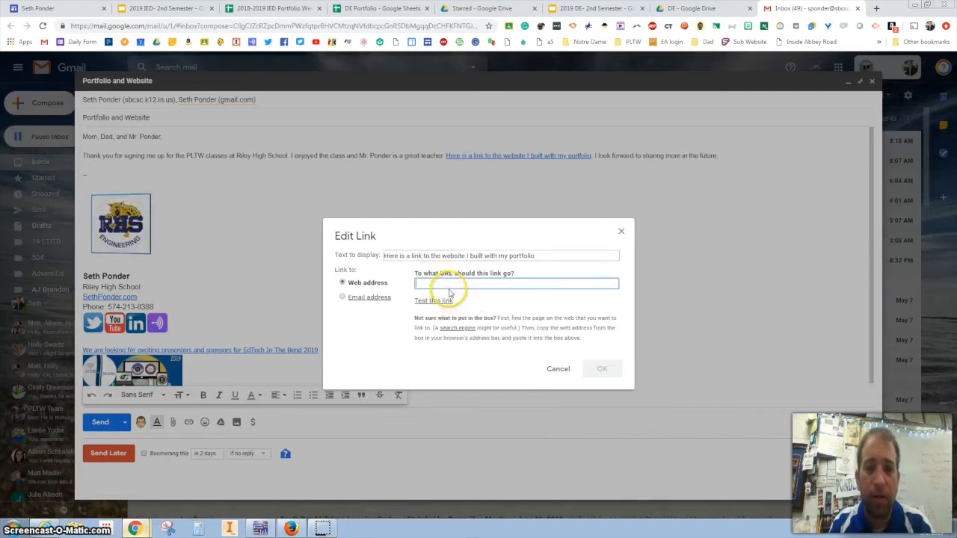
{"action": "type", "text": "https://sites.google.com/sbcsc.k12.in.us/sethponder/home"}
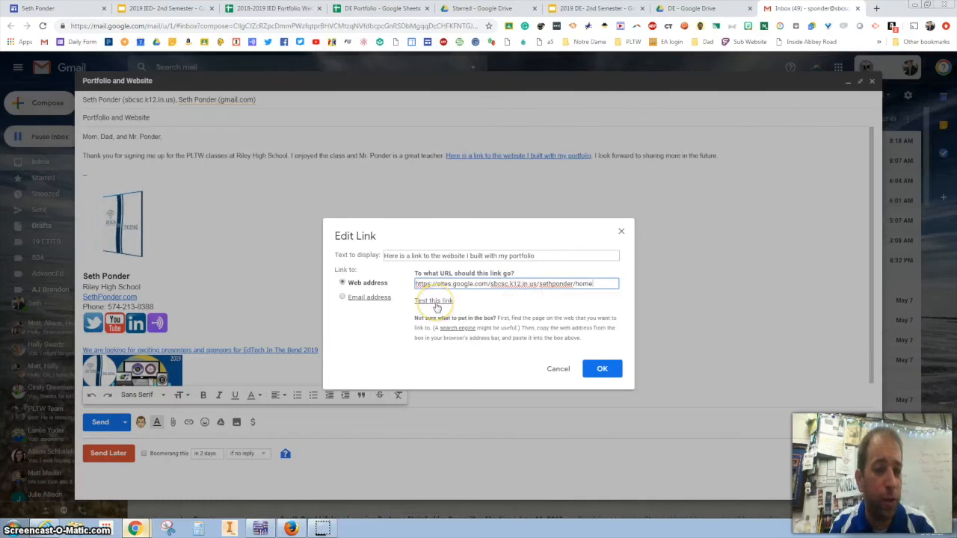
{"action": "left_click", "coordinate": [434, 301]}
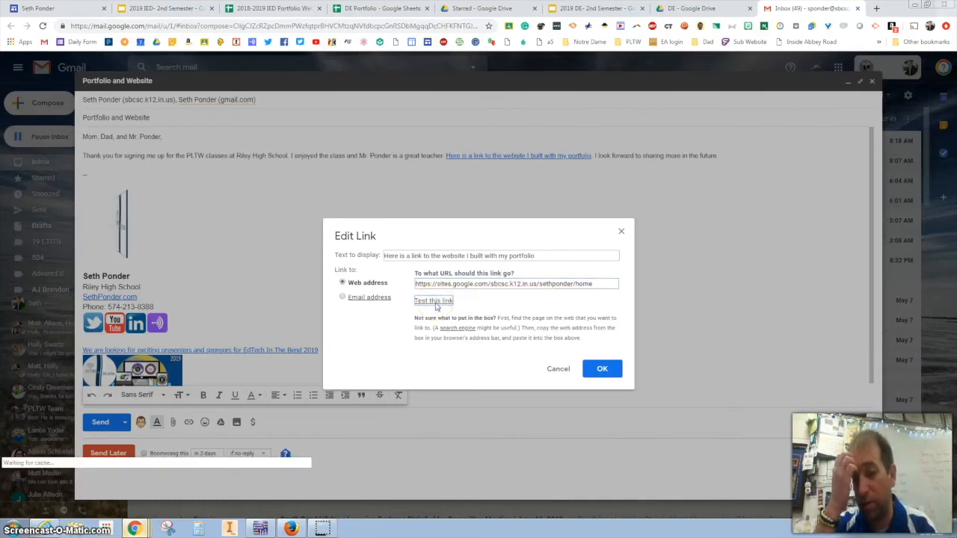
{"action": "left_click", "coordinate": [434, 300]}
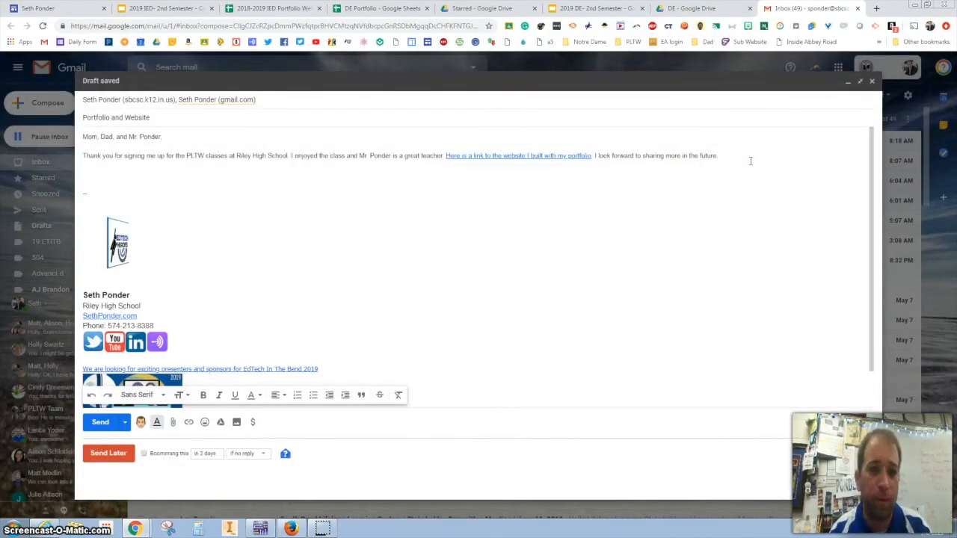
{"action": "left_click", "coordinate": [517, 156]}
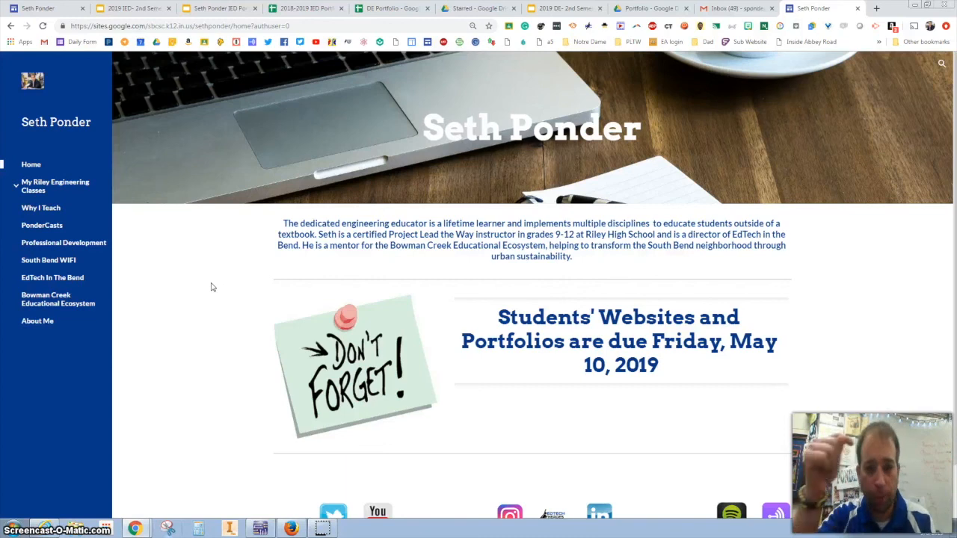
{"action": "mouse_move", "coordinate": [243, 302]}
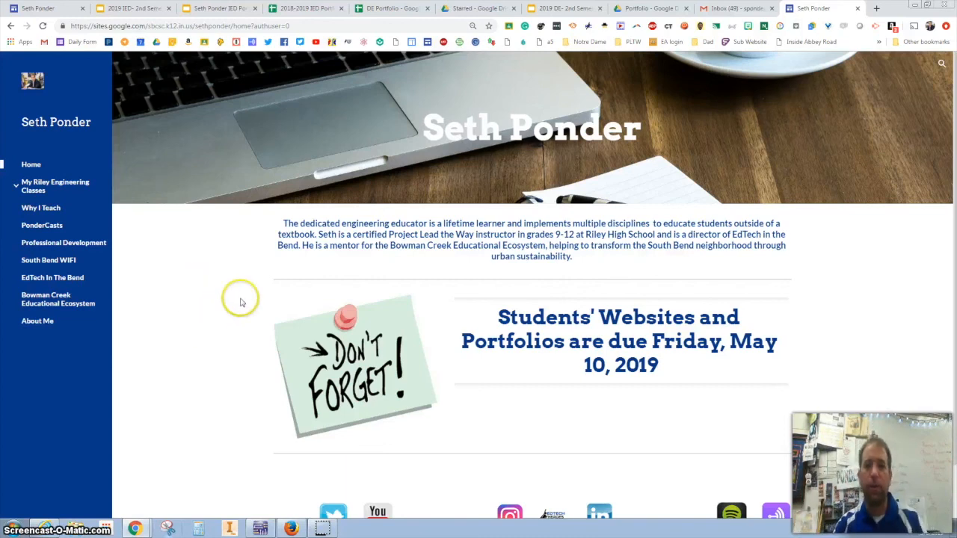